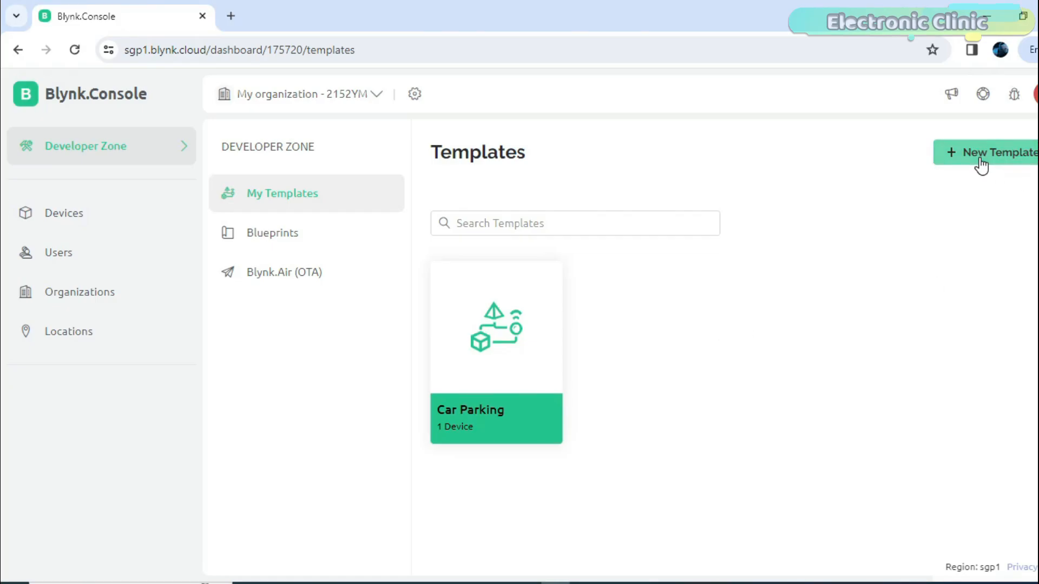
Step: Start a new template named 'DS18B20 sensor with Arduino using SIM800'
left_click(993, 153)
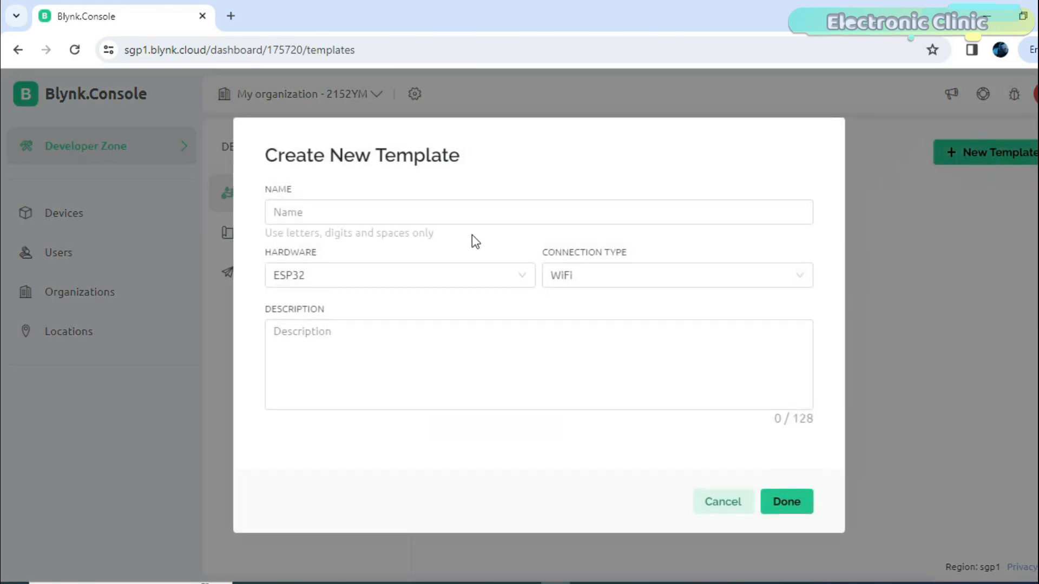
type("DS")
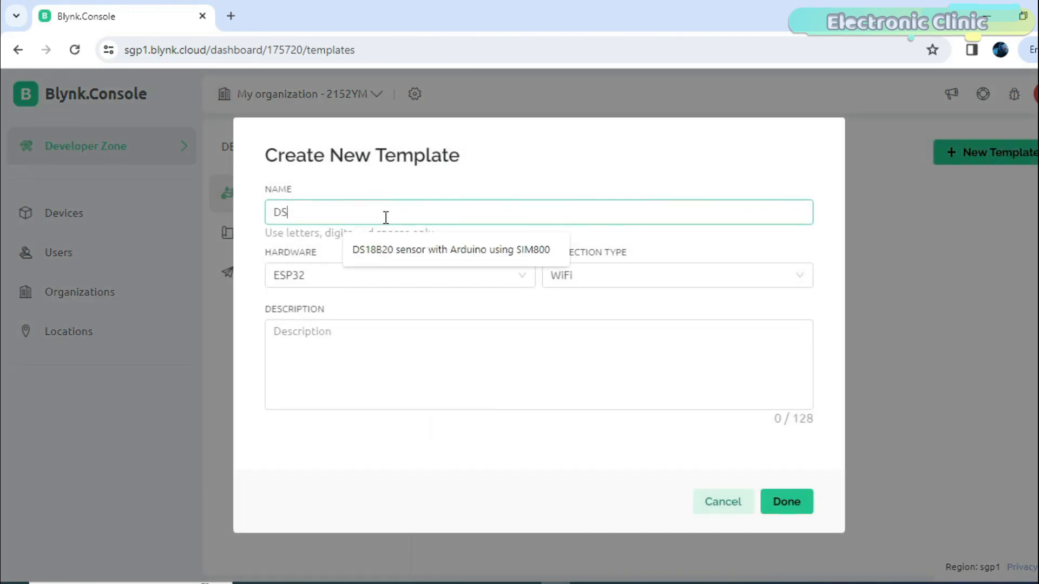
left_click(448, 249)
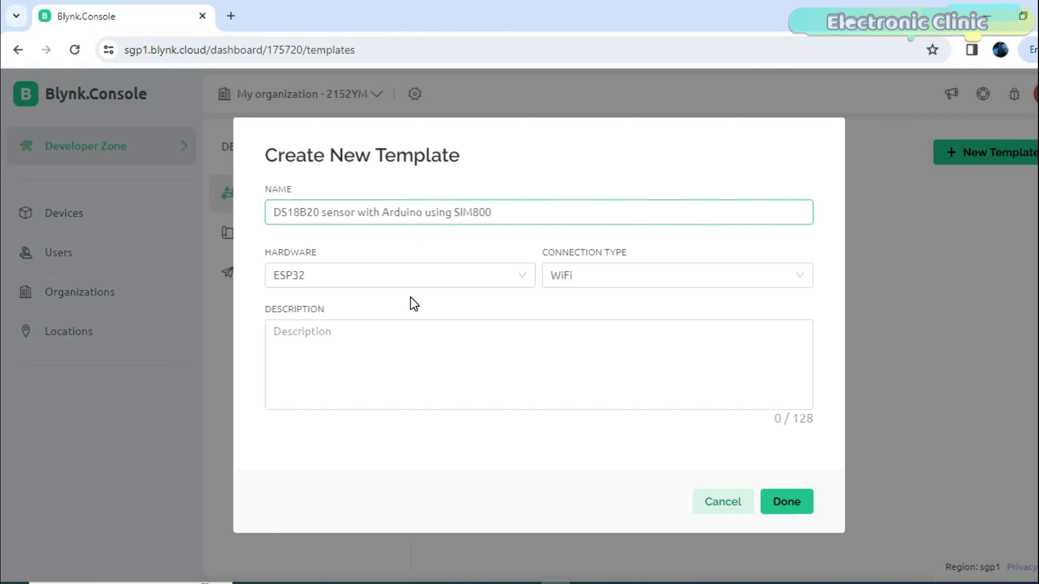
Step: Set hardware to Arduino and connection type to GSM, then finish the template
left_click(400, 275)
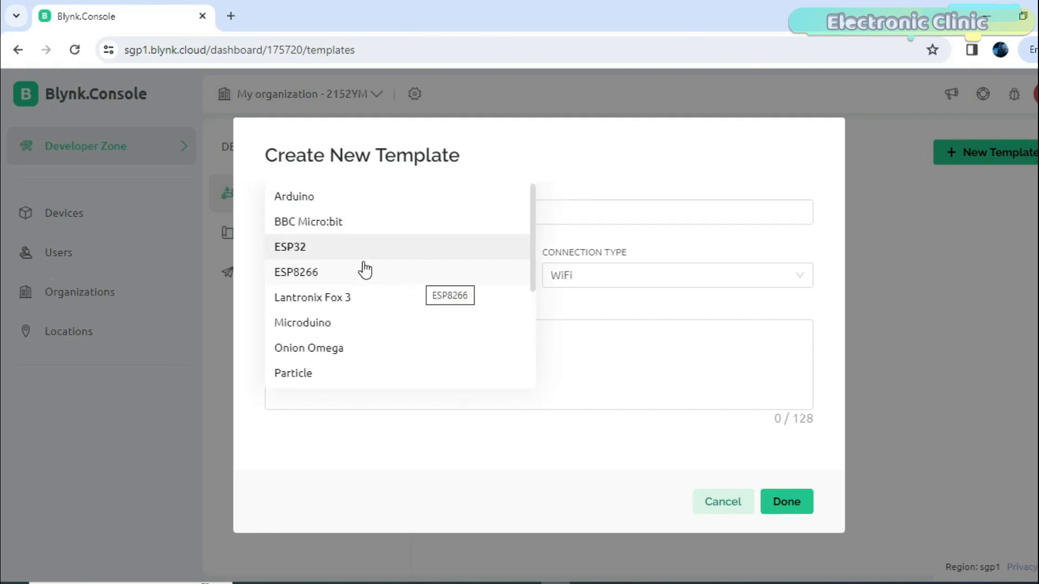
left_click(676, 275)
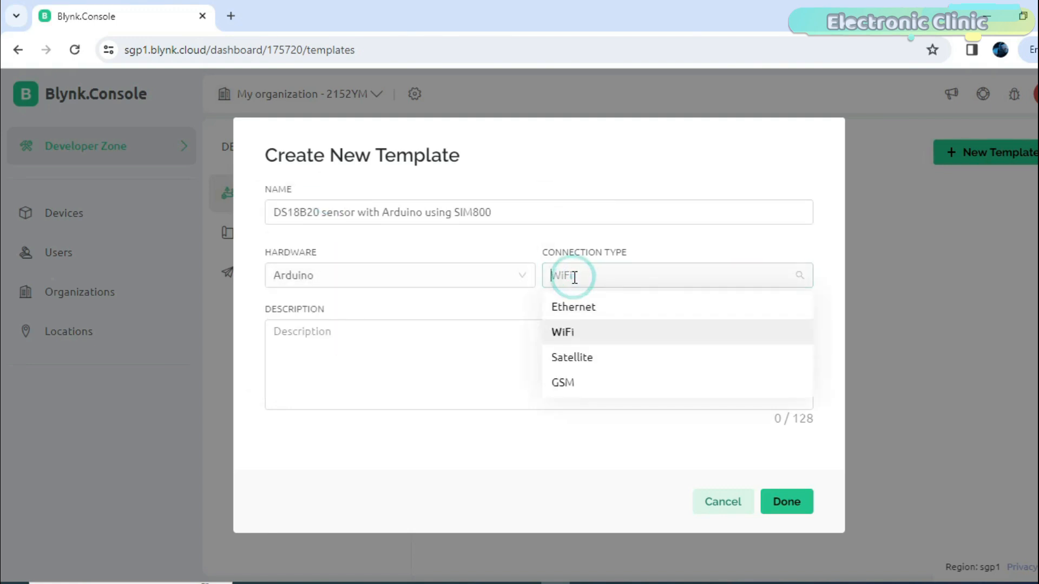
left_click(562, 382)
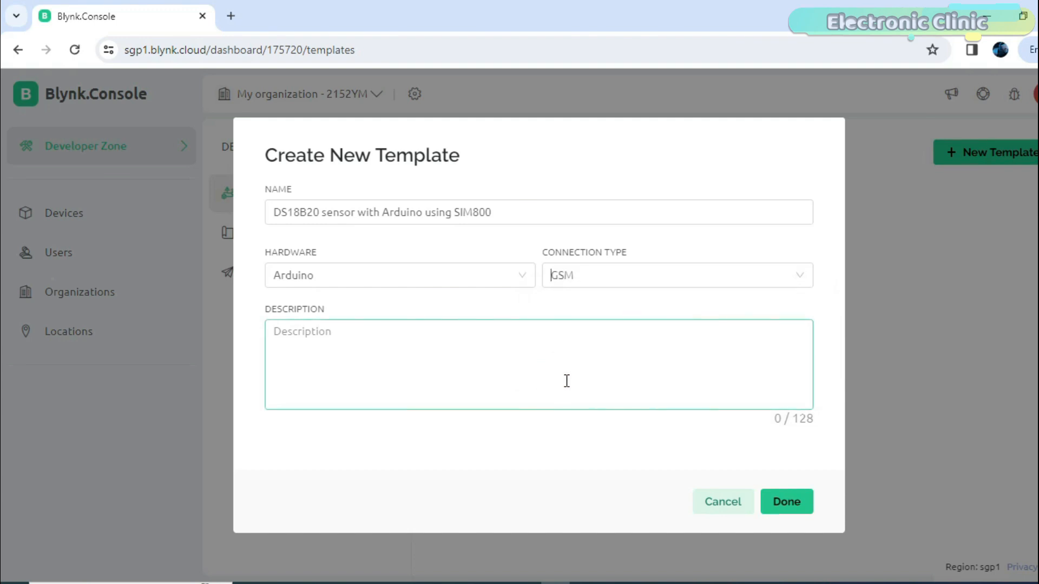
left_click(785, 501)
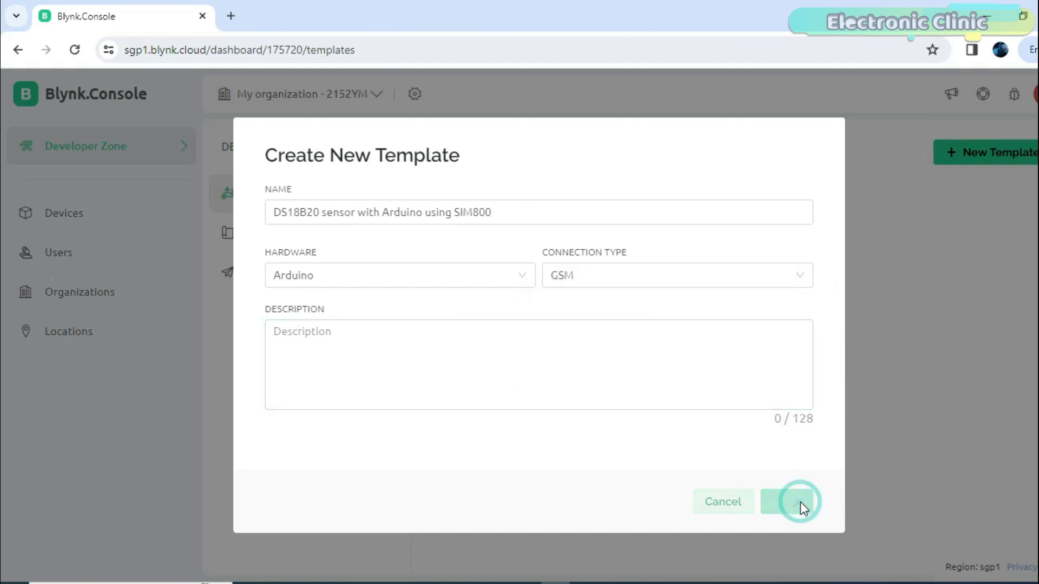
left_click(790, 501)
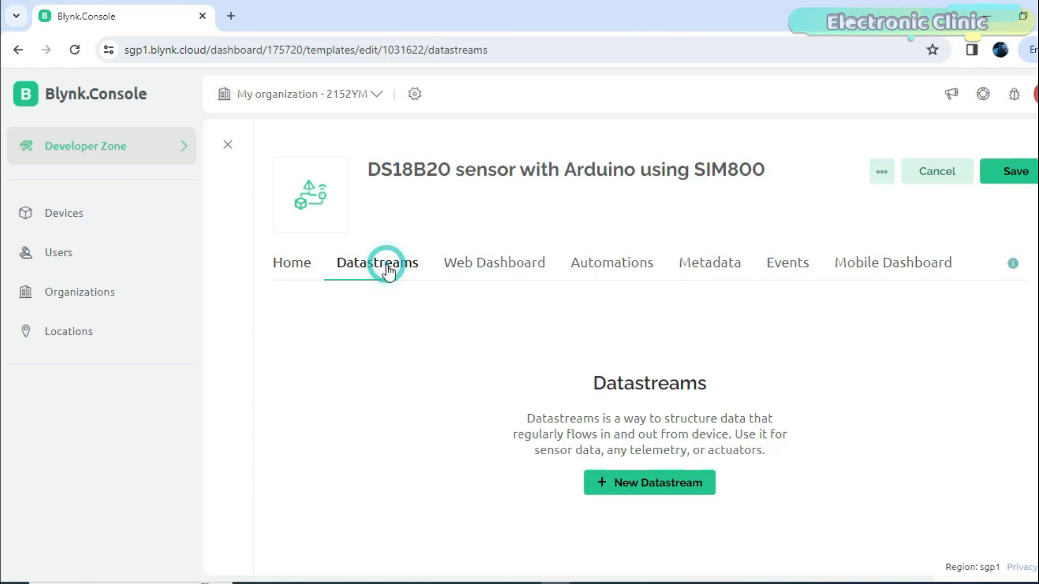
Step: Create a Temperature virtual-pin datastream on V0, Double type, Celsius, max 150
left_click(648, 481)
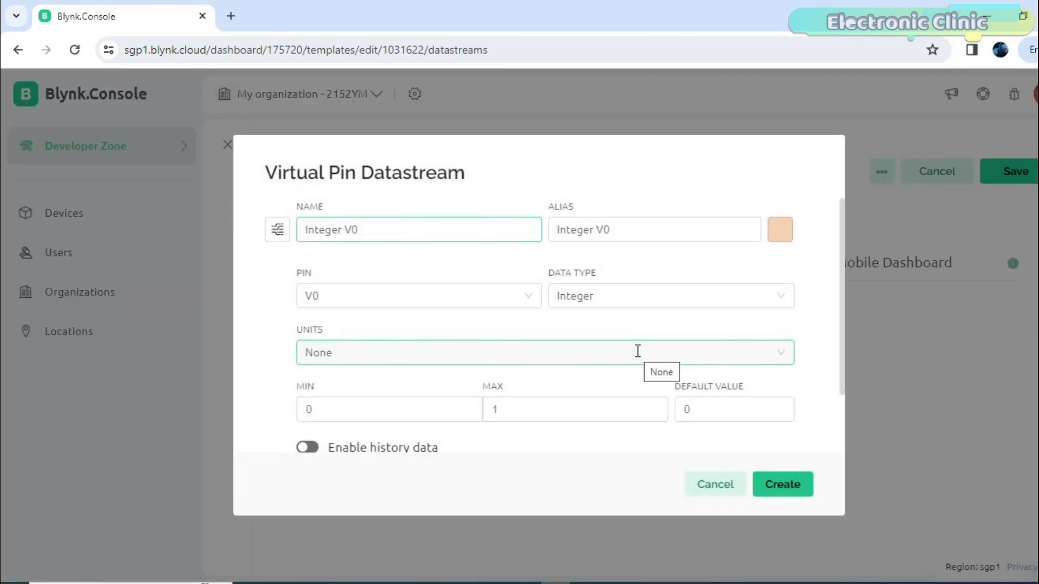
type("Temperature")
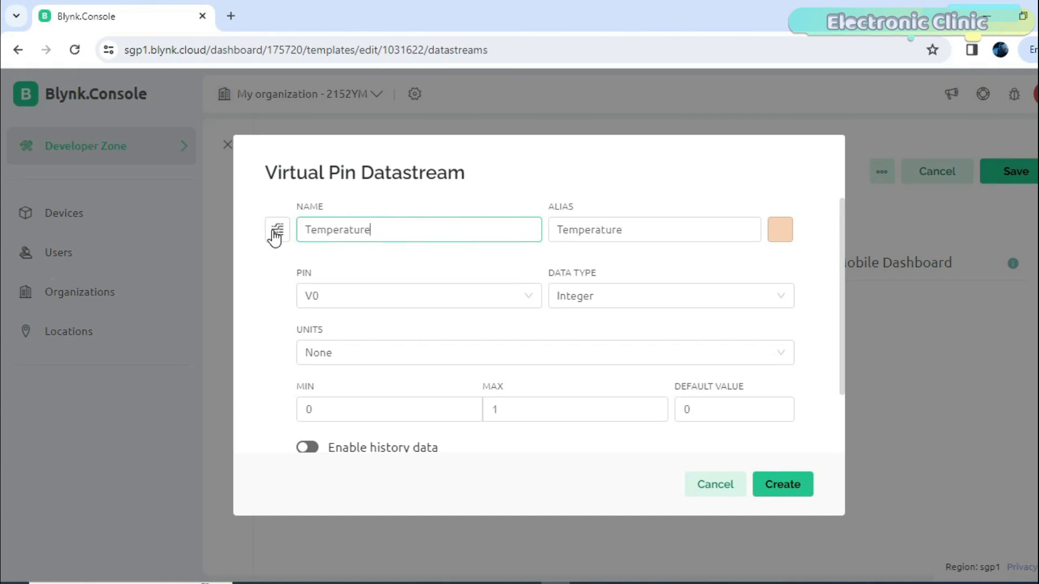
left_click(544, 353)
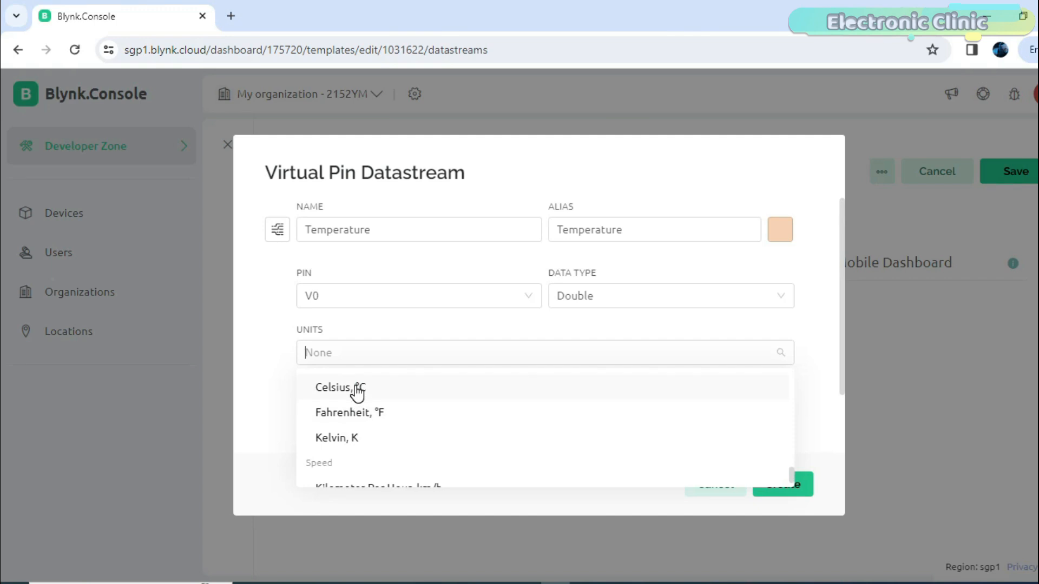
type("150")
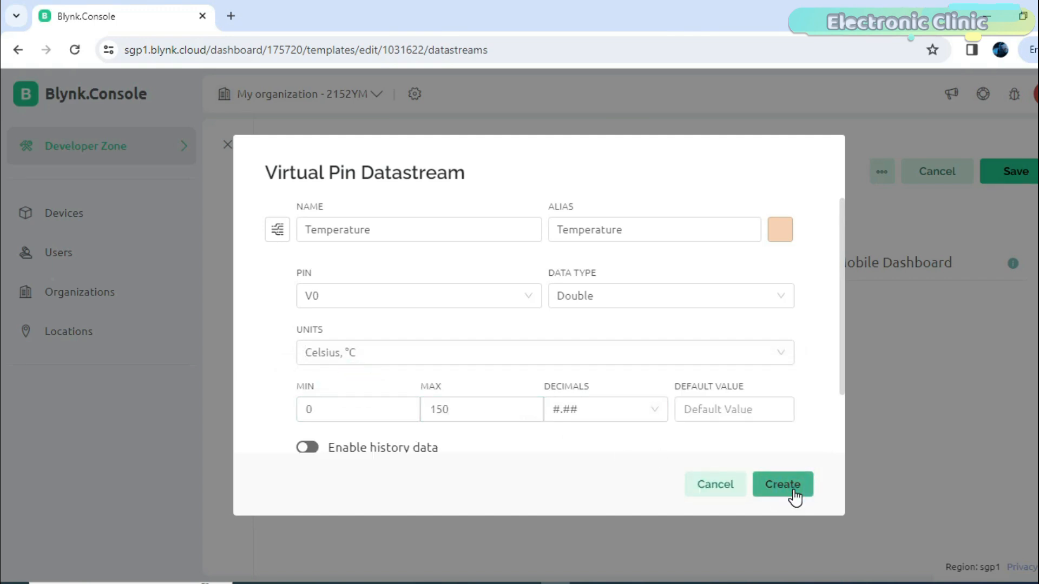
left_click(781, 485)
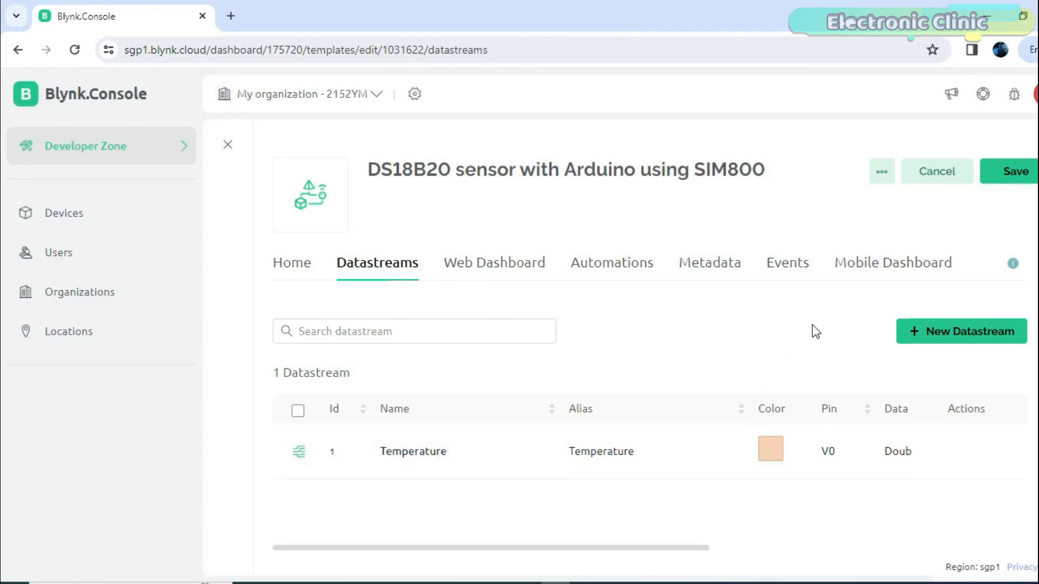
Step: Create integer virtual-pin datastreams Relay1 on V1 and Relay2 on V2
left_click(961, 331)
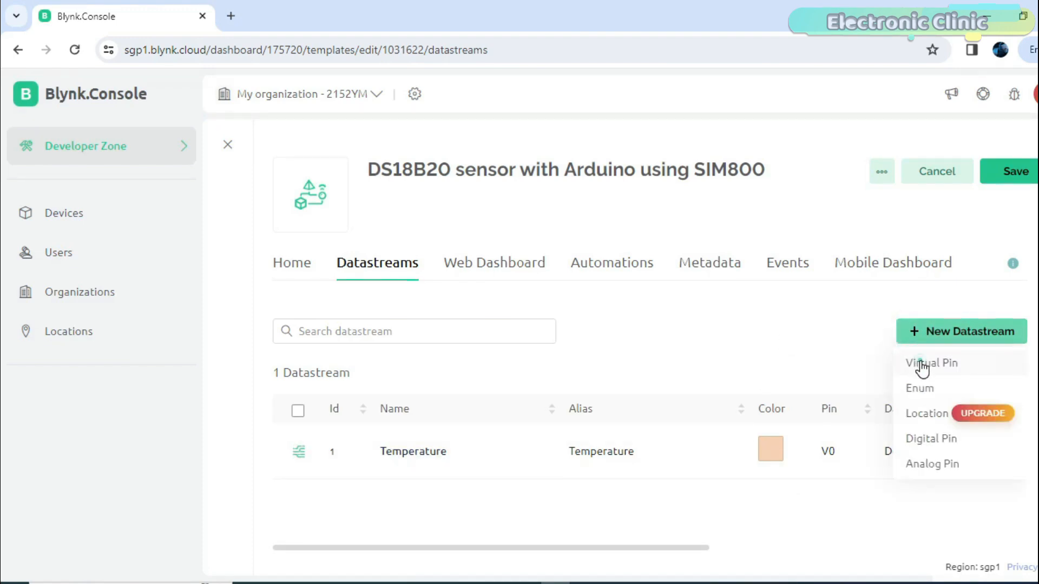
left_click(931, 364)
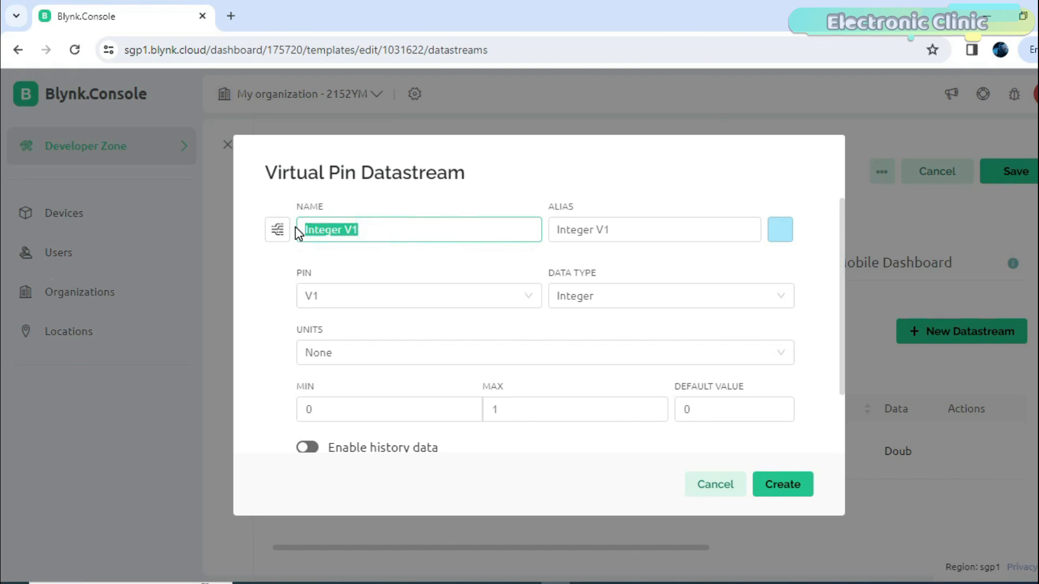
type("Relay1")
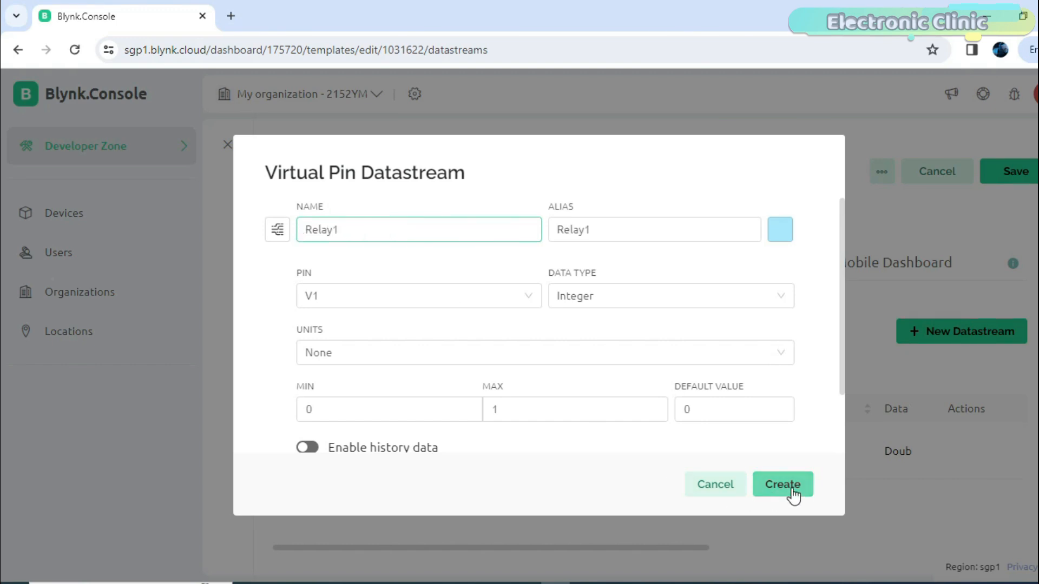
left_click(781, 485)
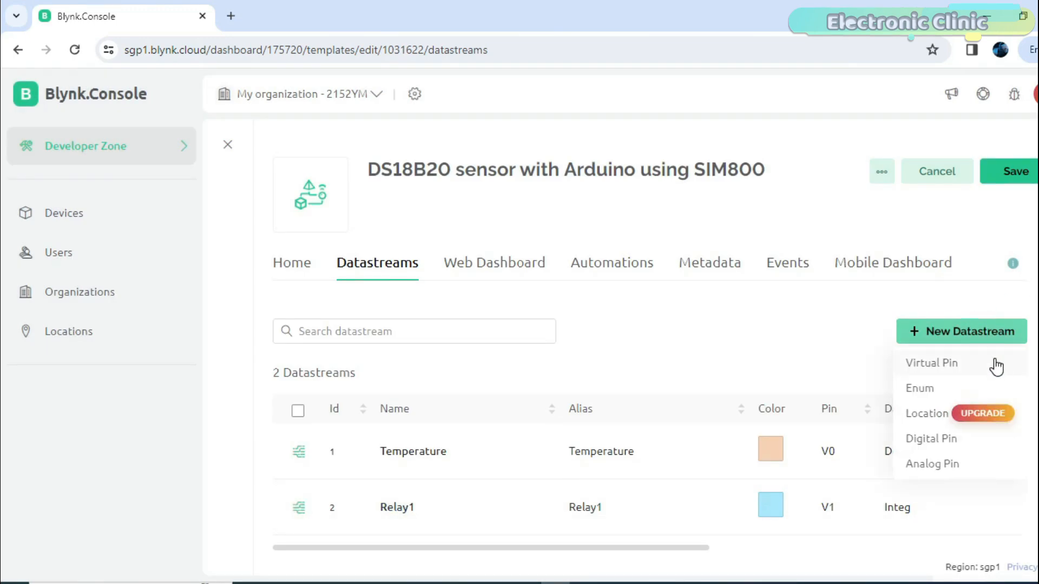
left_click(932, 363)
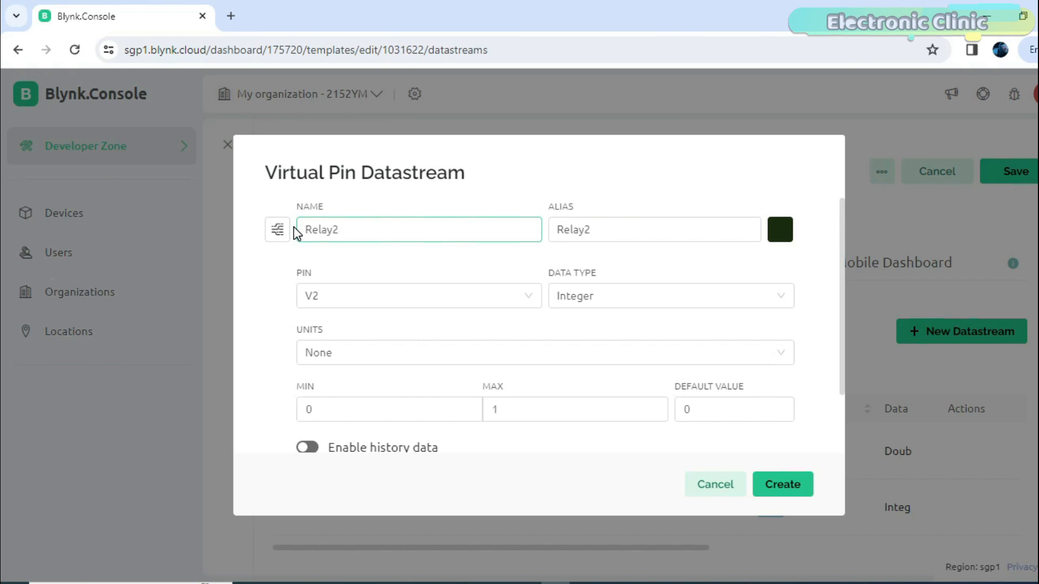
left_click(781, 484)
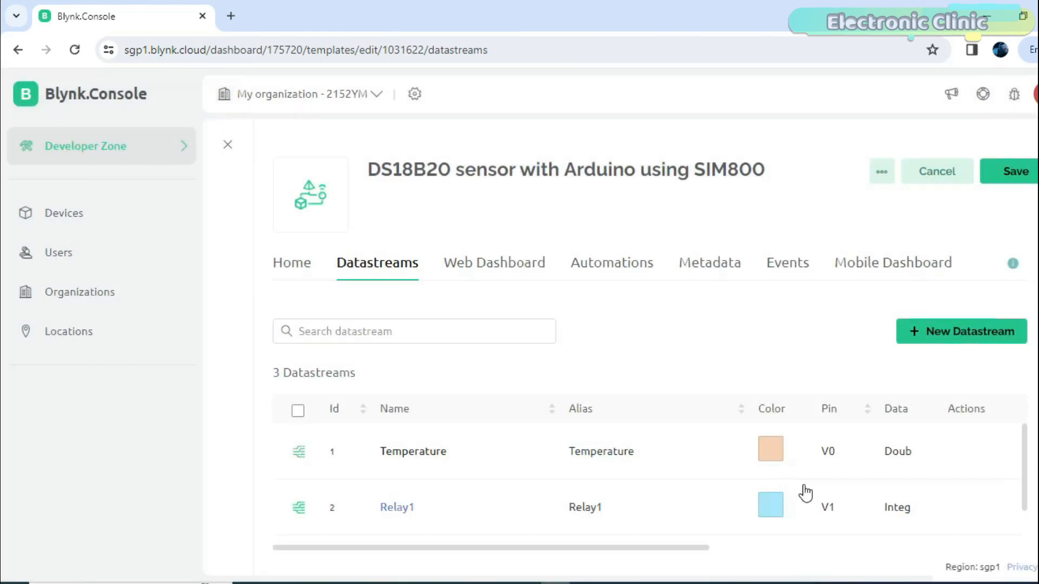
Step: Create Relay3 on V3 and Relay4 on V4, then begin configuring a gauge widget
left_click(960, 331)
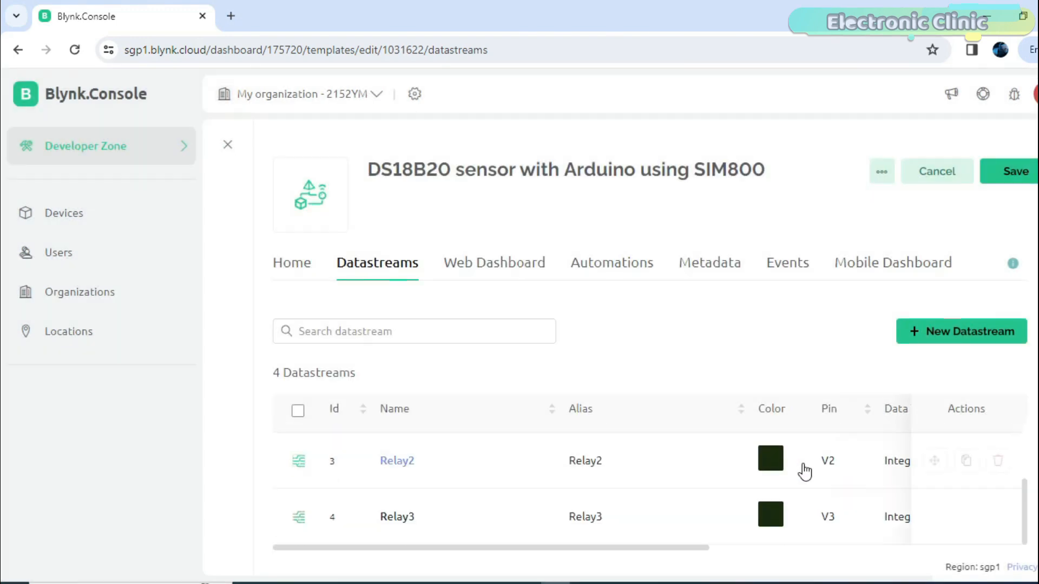
left_click(960, 331)
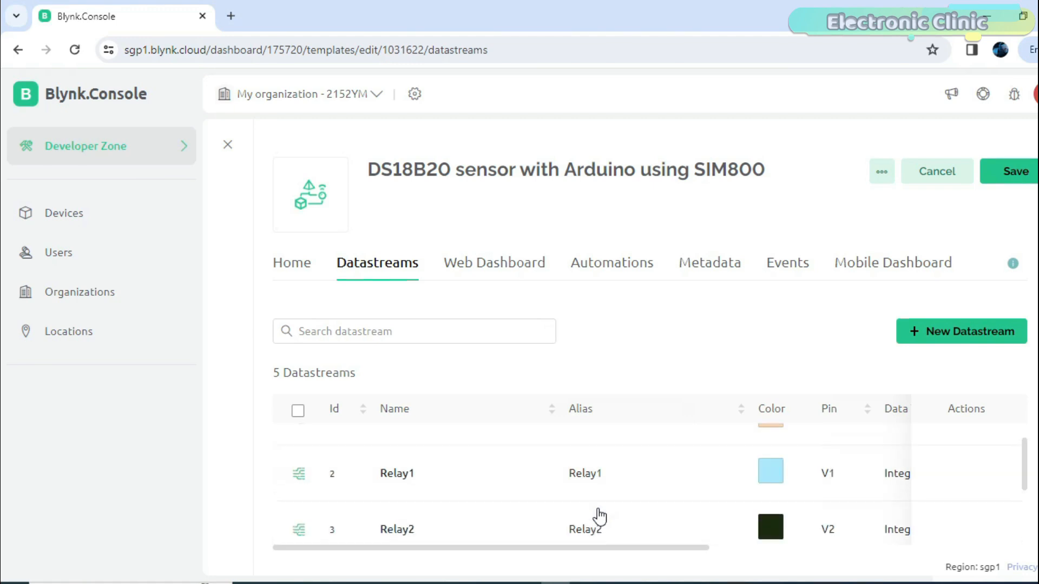
left_click(493, 262)
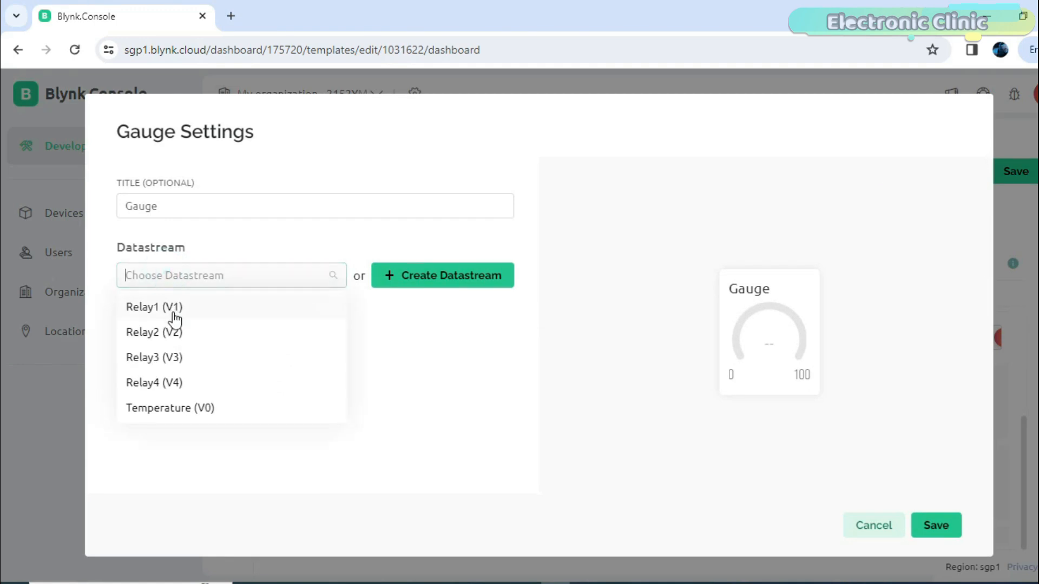
Step: Link the web dashboard gauge to Temperature (V0) and save it
left_click(169, 408)
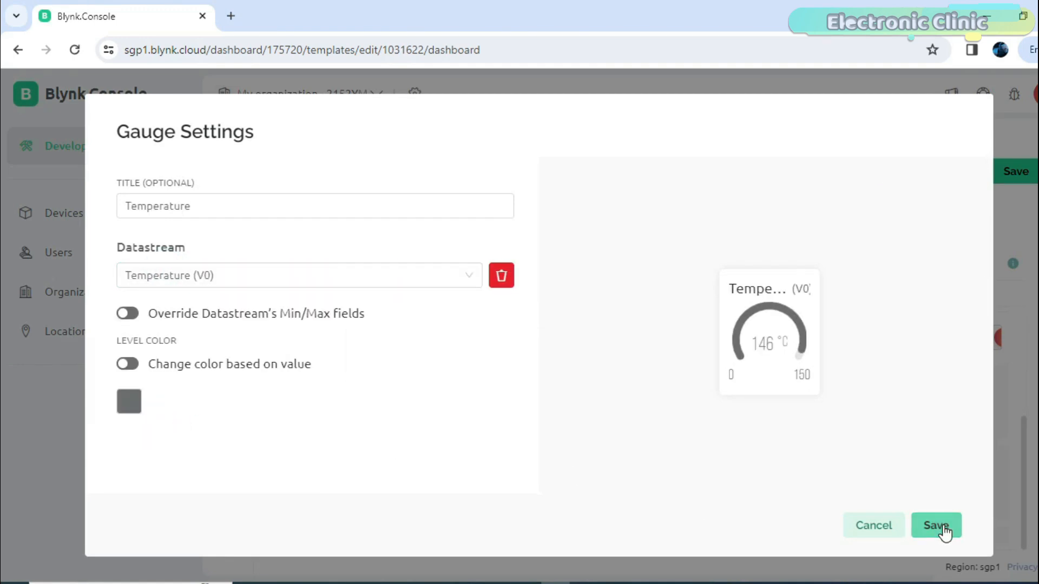
left_click(935, 525)
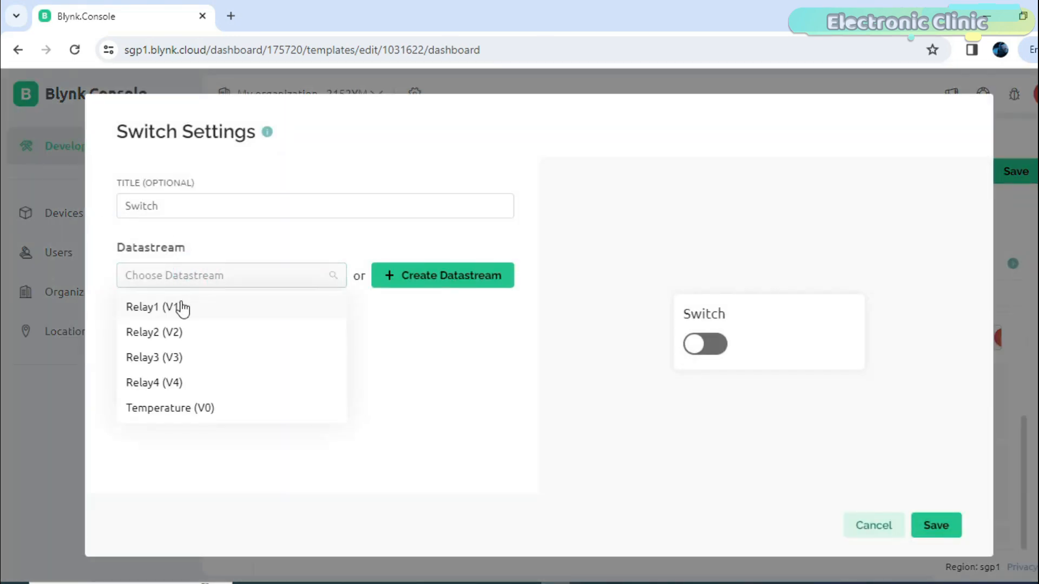
Step: Link a switch to Relay1, duplicate it, and link the copies to the other relay datastreams
left_click(157, 306)
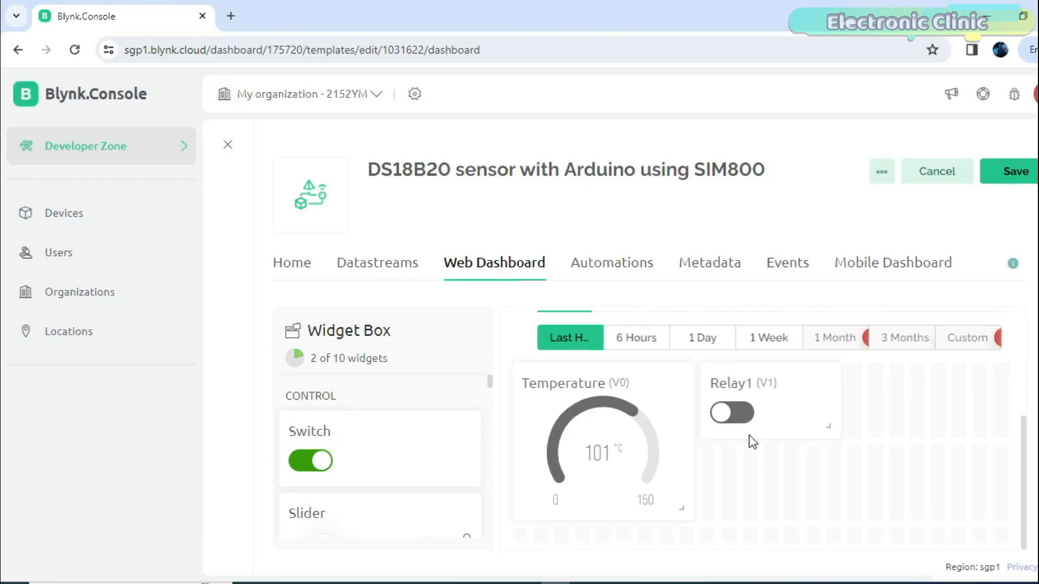
left_click(759, 385)
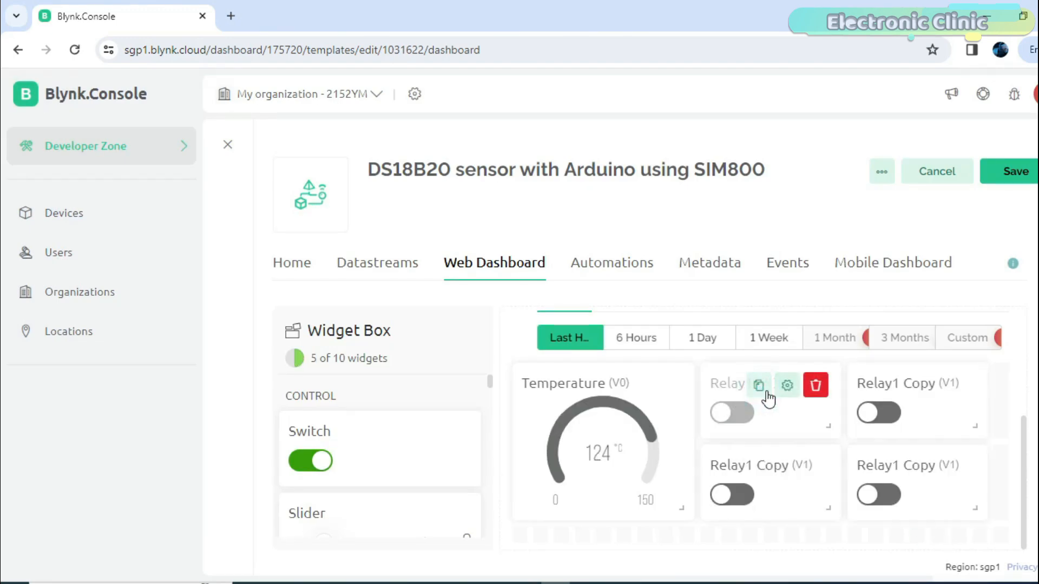
left_click(787, 385)
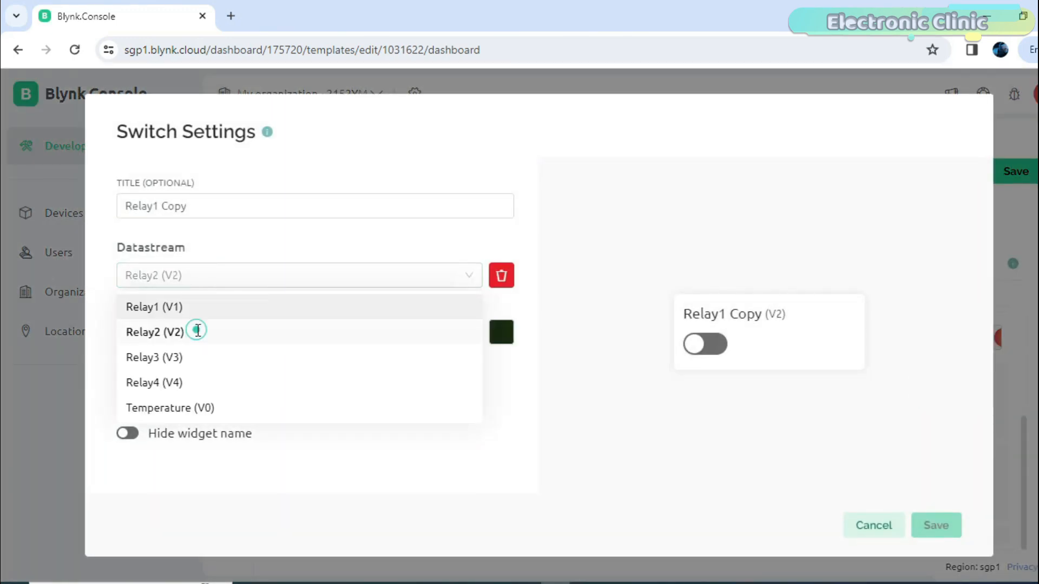
left_click(154, 306)
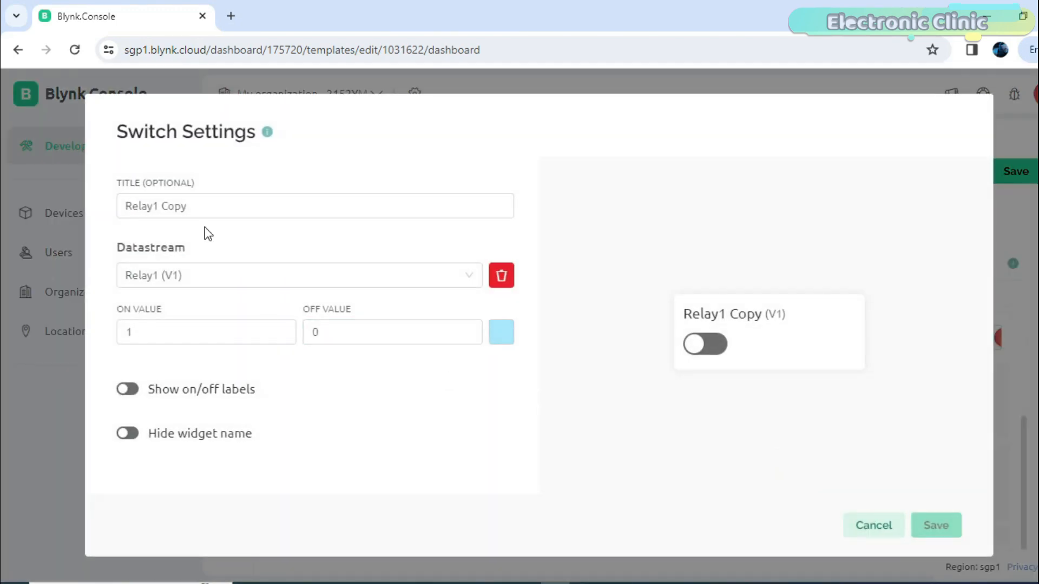
left_click(873, 526)
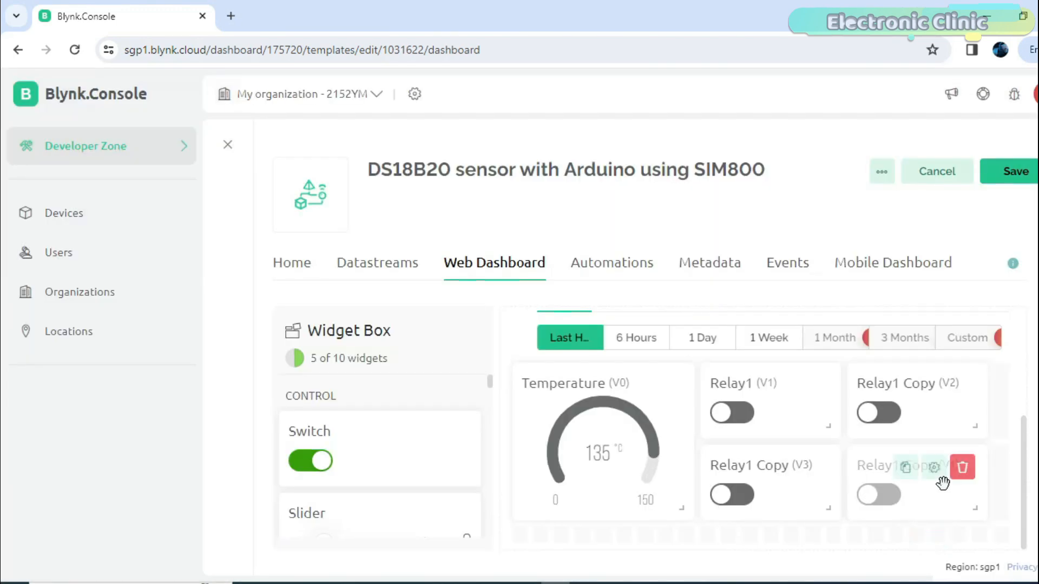
left_click(925, 468)
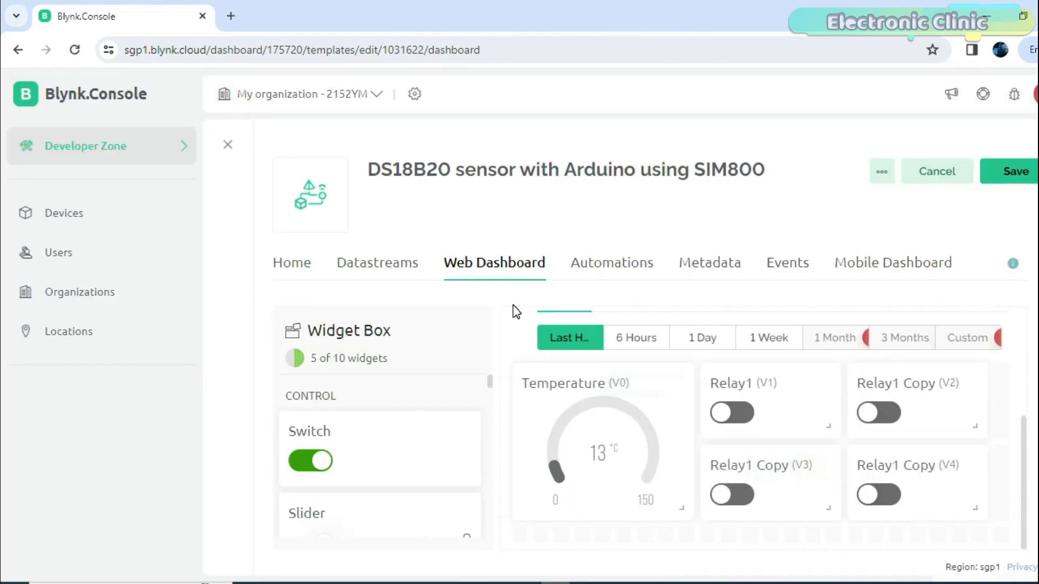
Step: Save the template changes and go to the Devices list
left_click(611, 262)
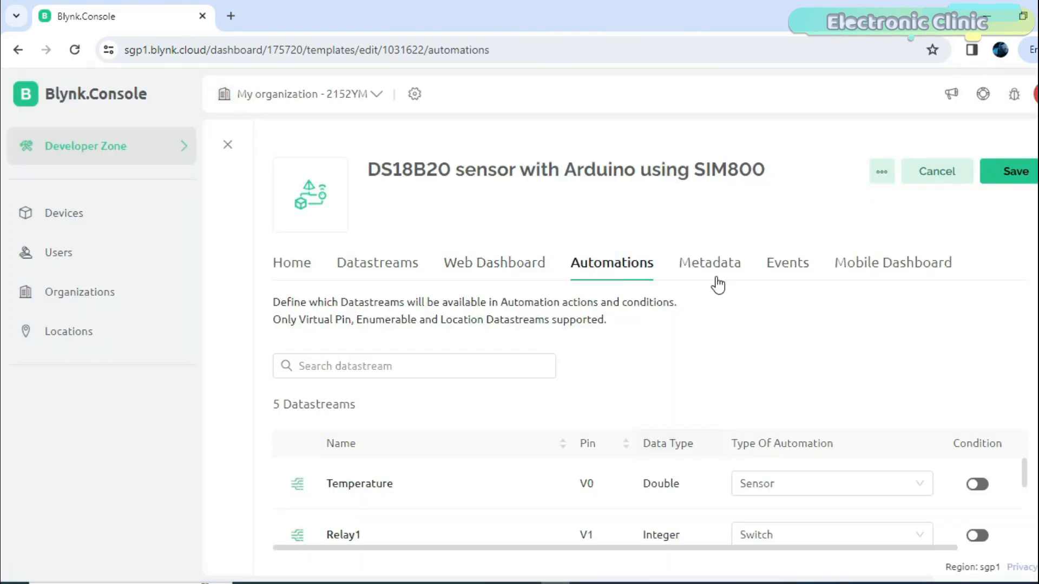
left_click(892, 262)
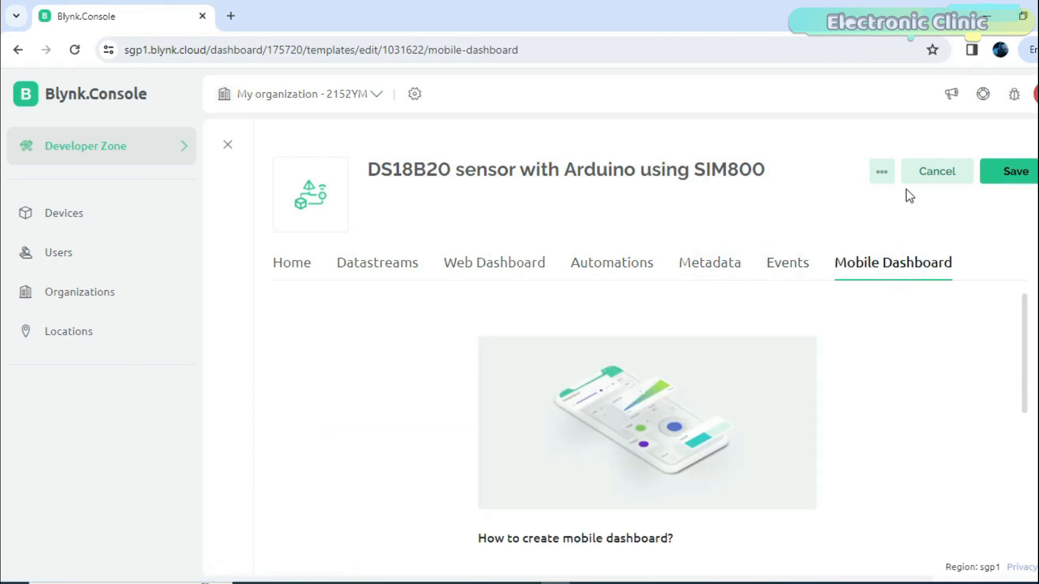
left_click(1014, 171)
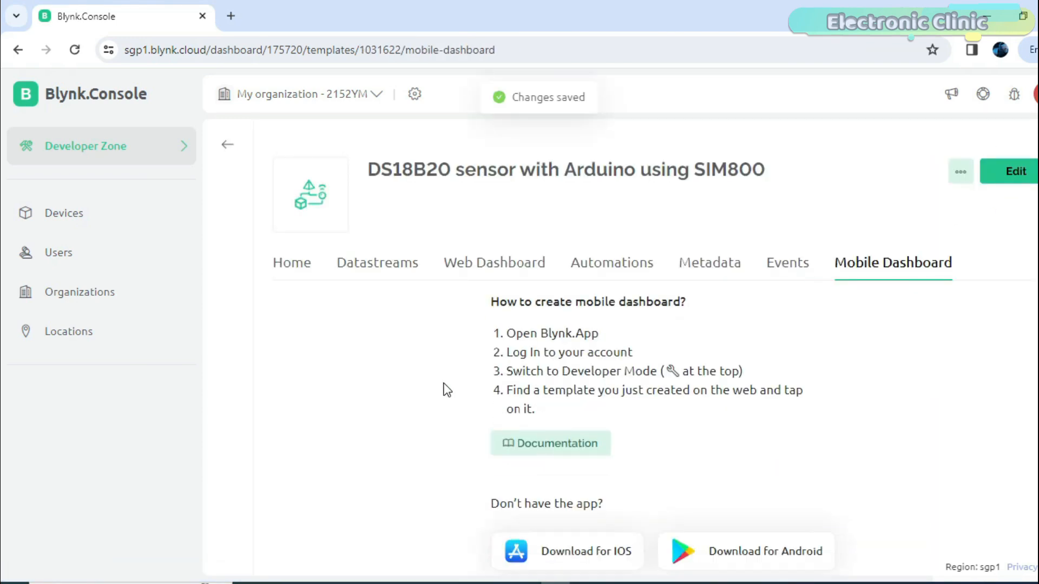
left_click(63, 213)
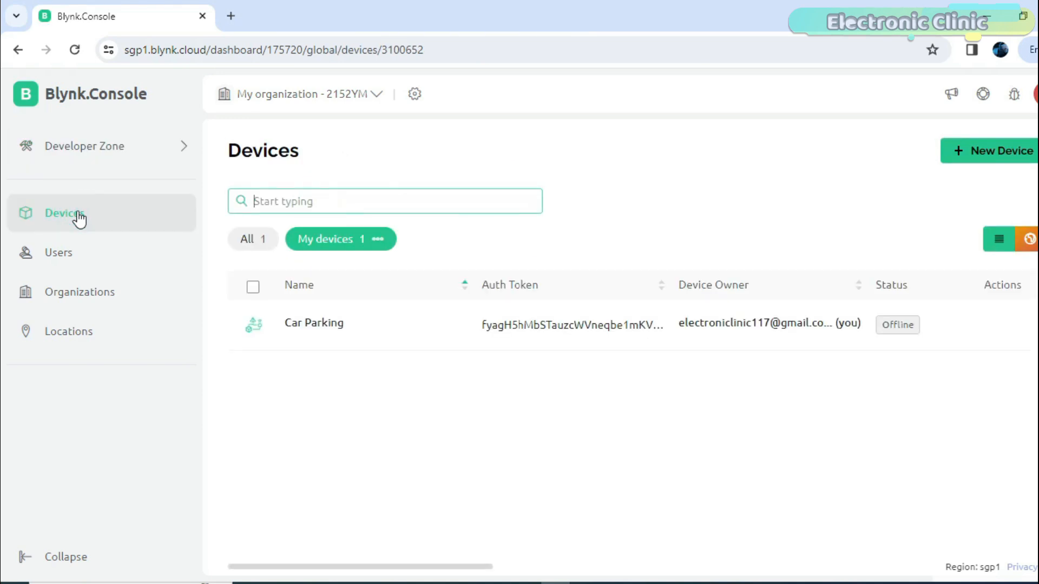
Step: Create a device from the DS18B20 SIM800 template and copy its template ID and auth token code
left_click(996, 151)
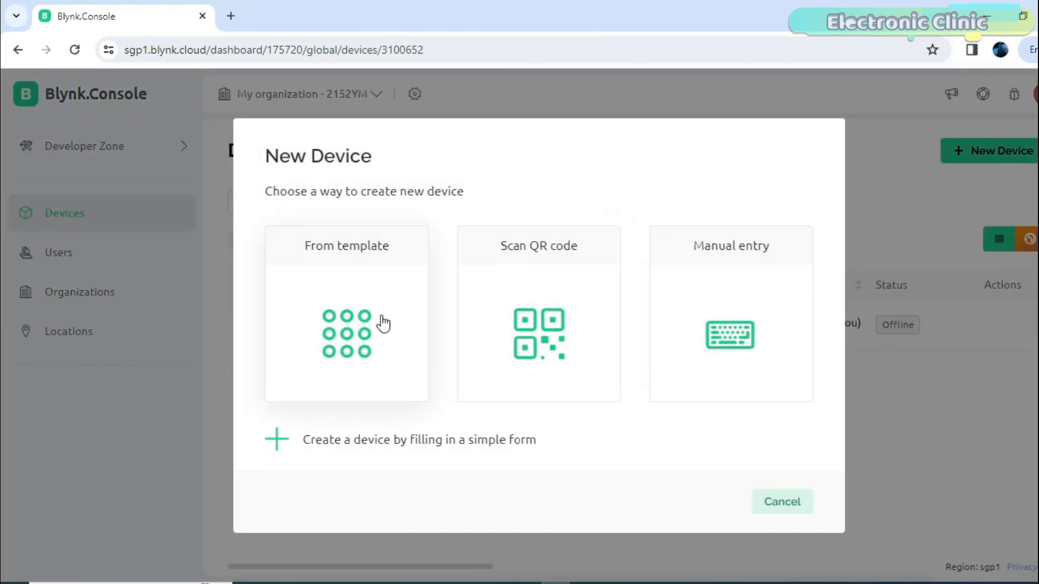
left_click(346, 312)
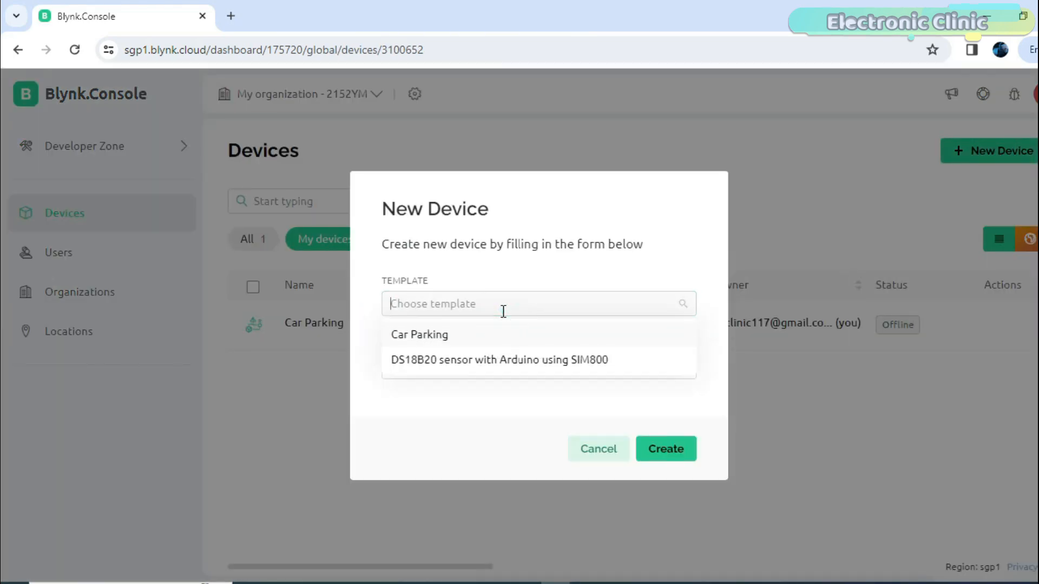
left_click(496, 359)
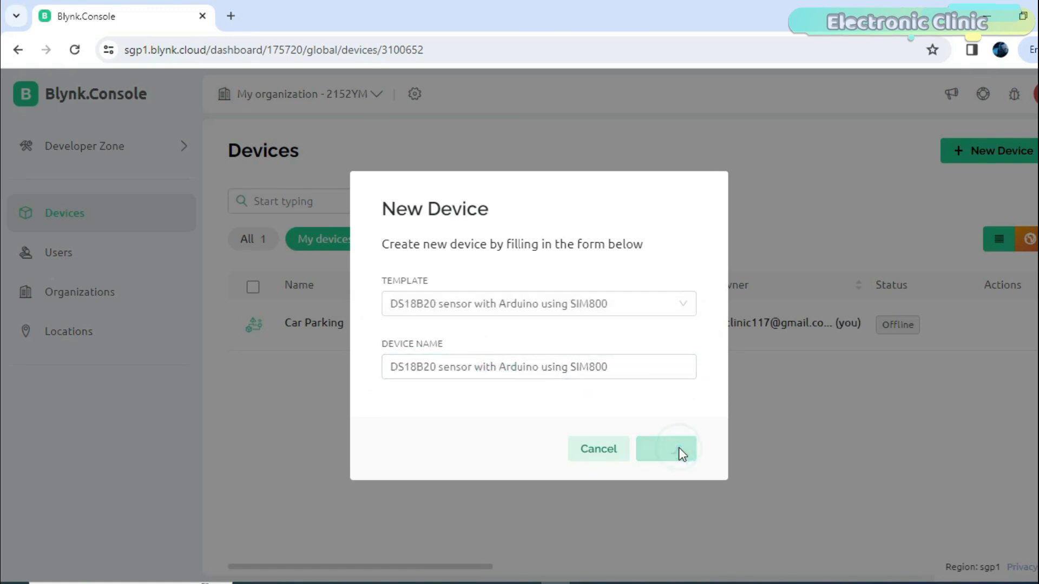
left_click(665, 448)
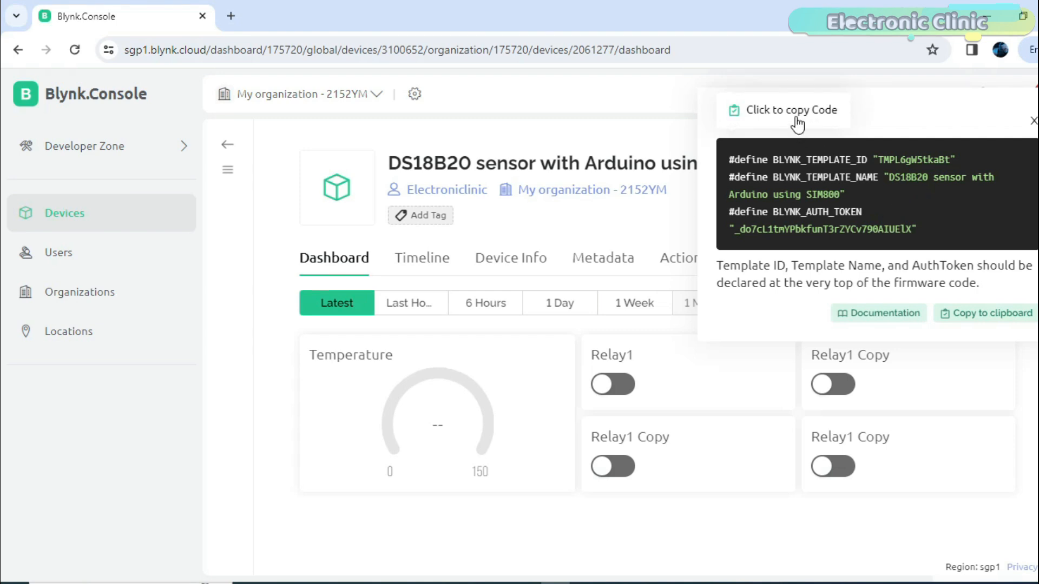
left_click(789, 111)
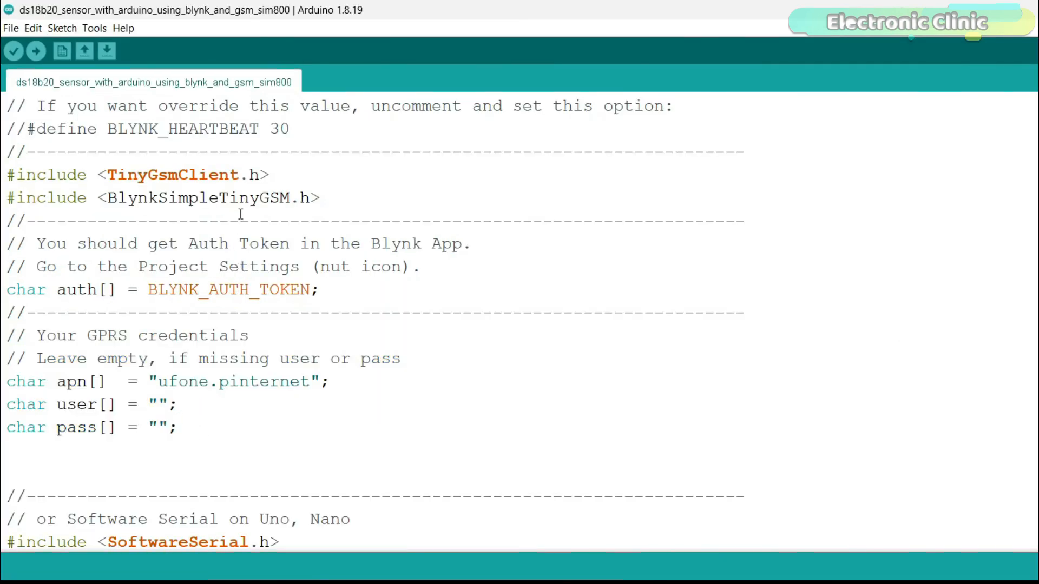
Step: Copy the TinyGsmClient library name from the sketch
double_click(172, 174)
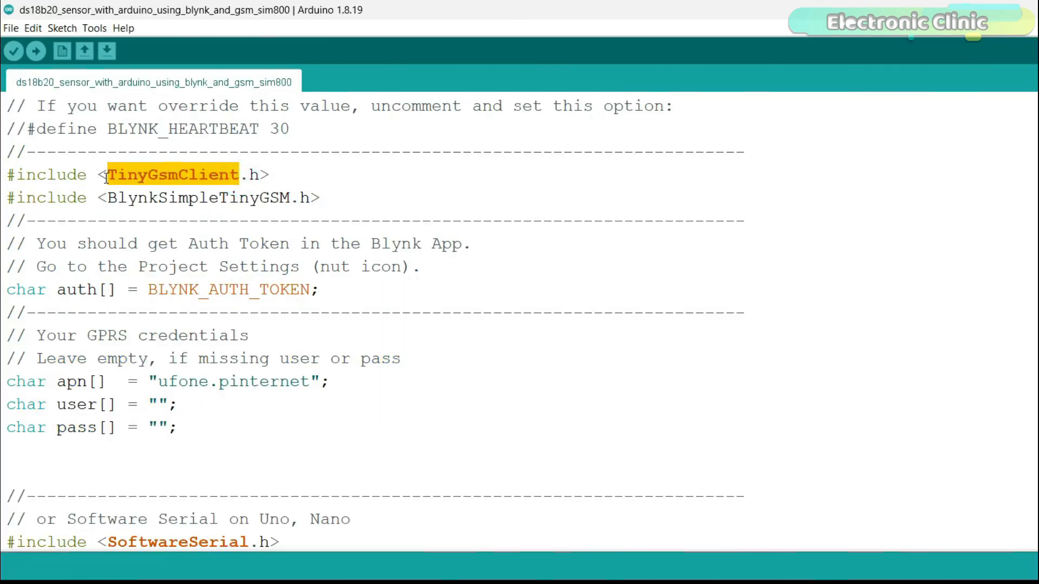
right_click(103, 174)
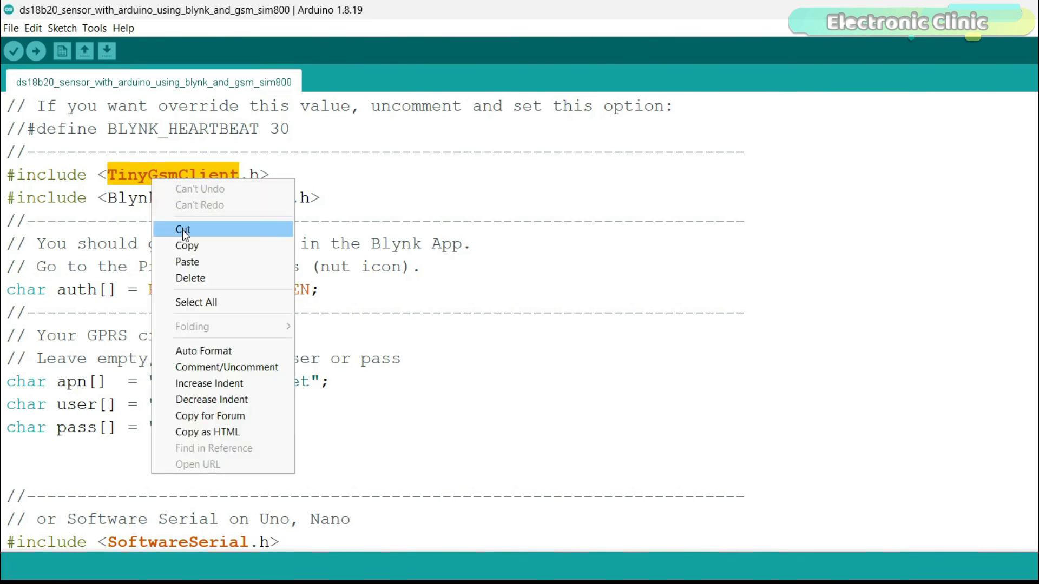
left_click(62, 28)
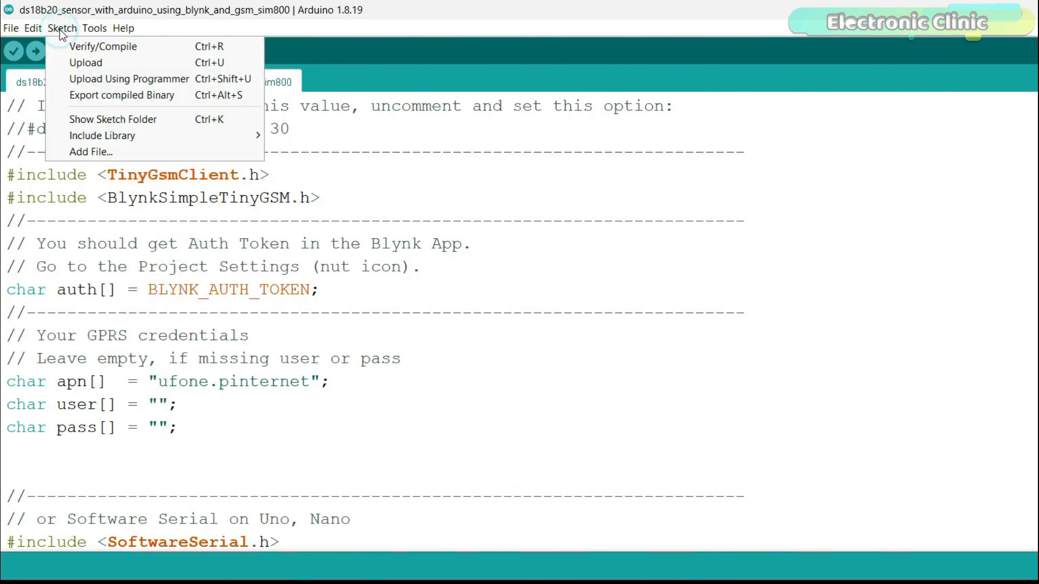
mouse_move(102, 135)
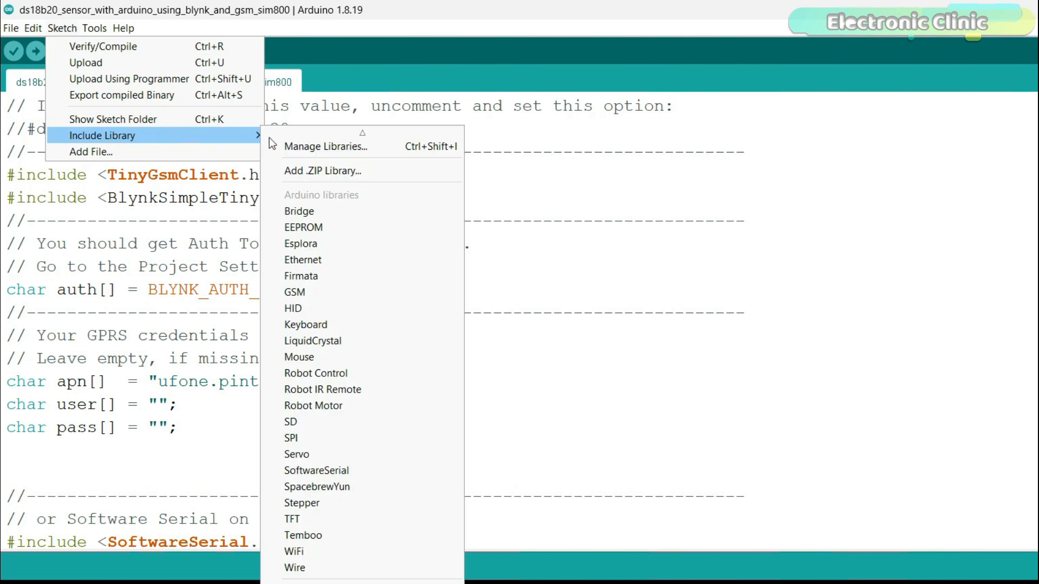
Step: Search the library manager for the library, confirm it is installed, and close it
left_click(325, 146)
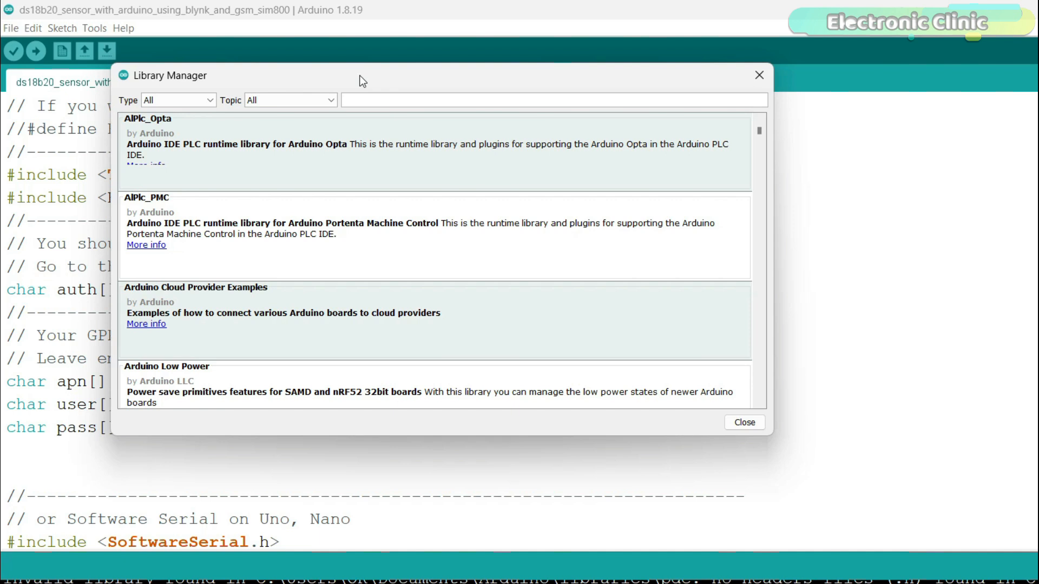
type("TinyGsmClient")
type("blynk")
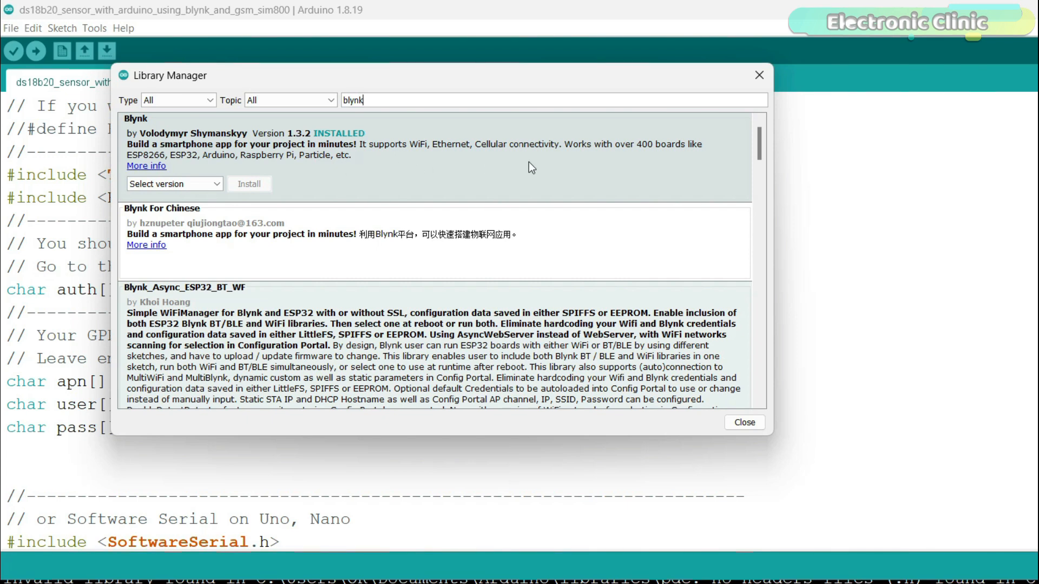
scroll("down", 3)
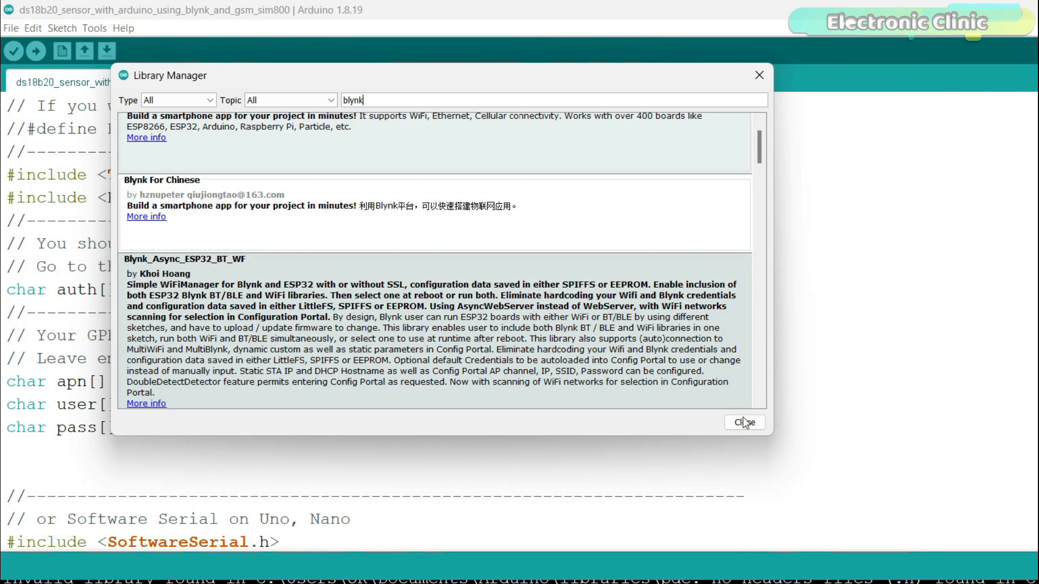
left_click(744, 423)
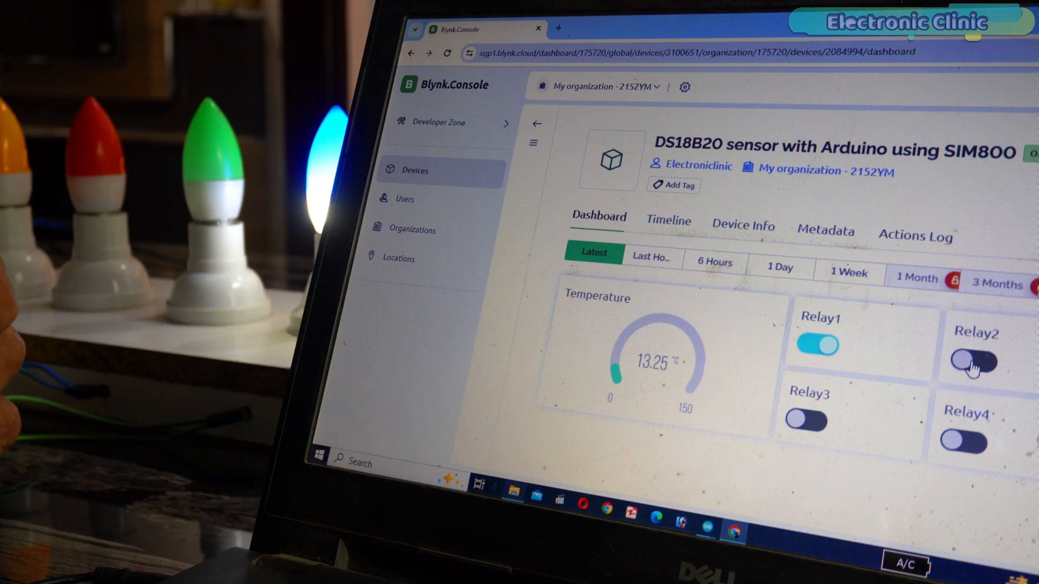
Step: Turn Relay2 on from the live device dashboard reading 13.25 °C
left_click(974, 361)
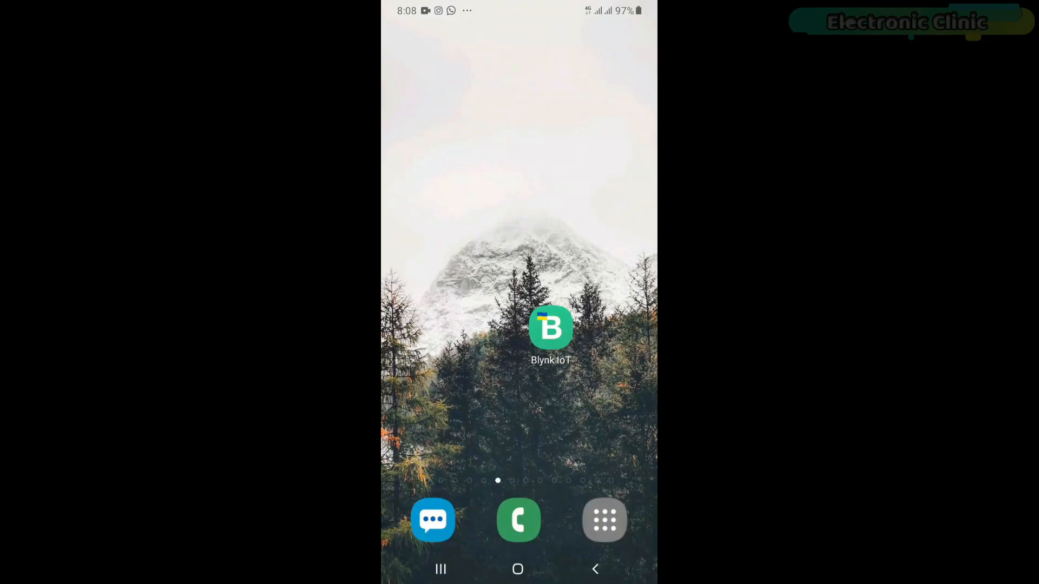
Step: In the Blynk IoT app, open the DS18B20 device in developer mode and link a gauge to Temperature (V0)
left_click(551, 327)
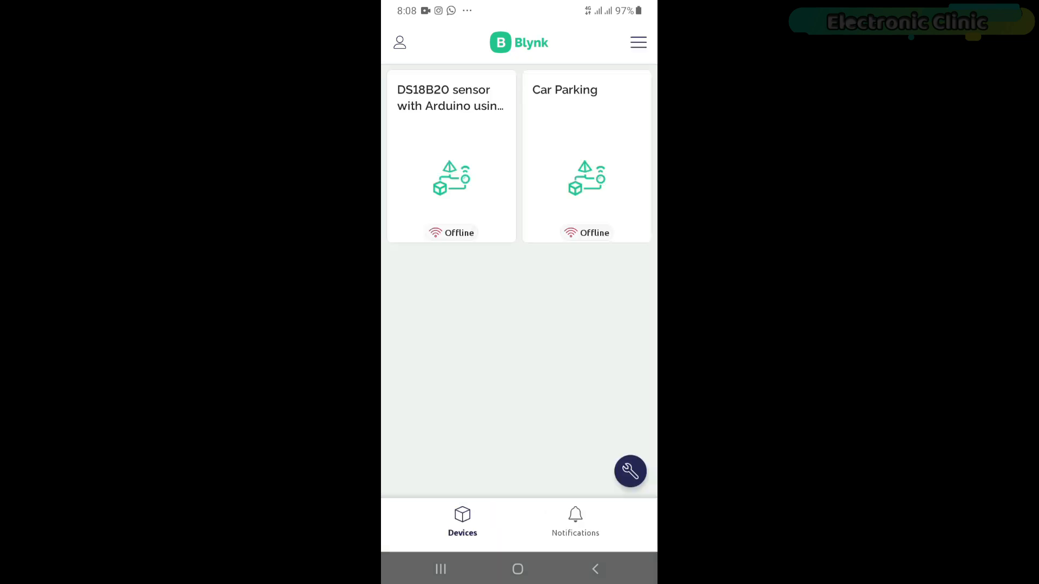
left_click(450, 159)
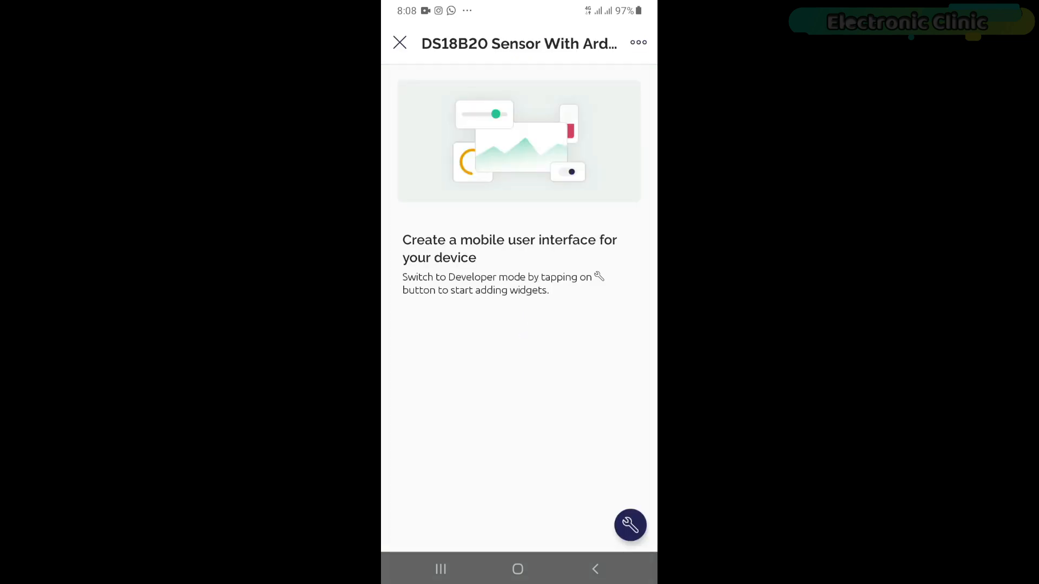
left_click(630, 525)
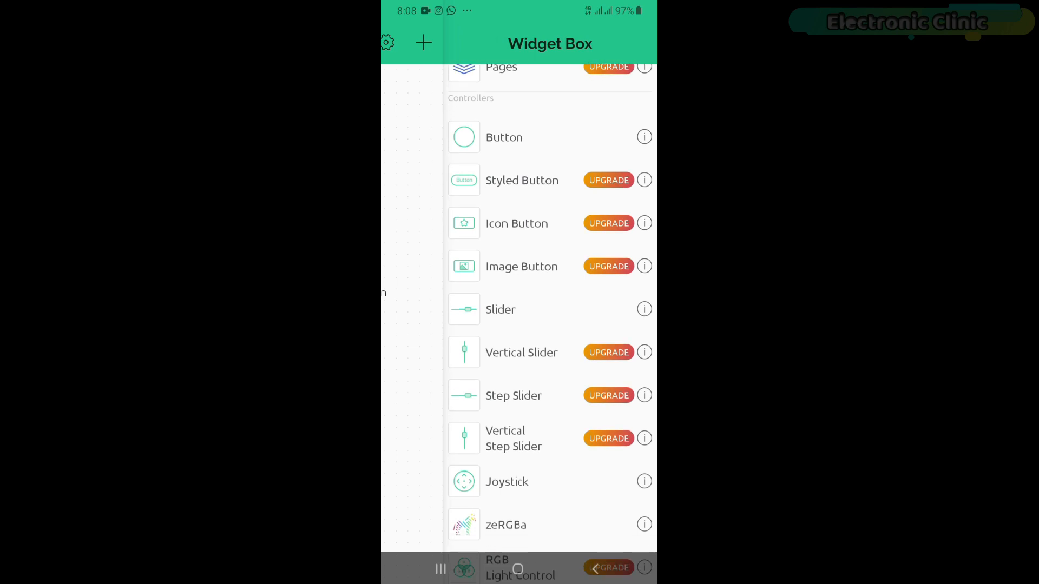
scroll("down", 3)
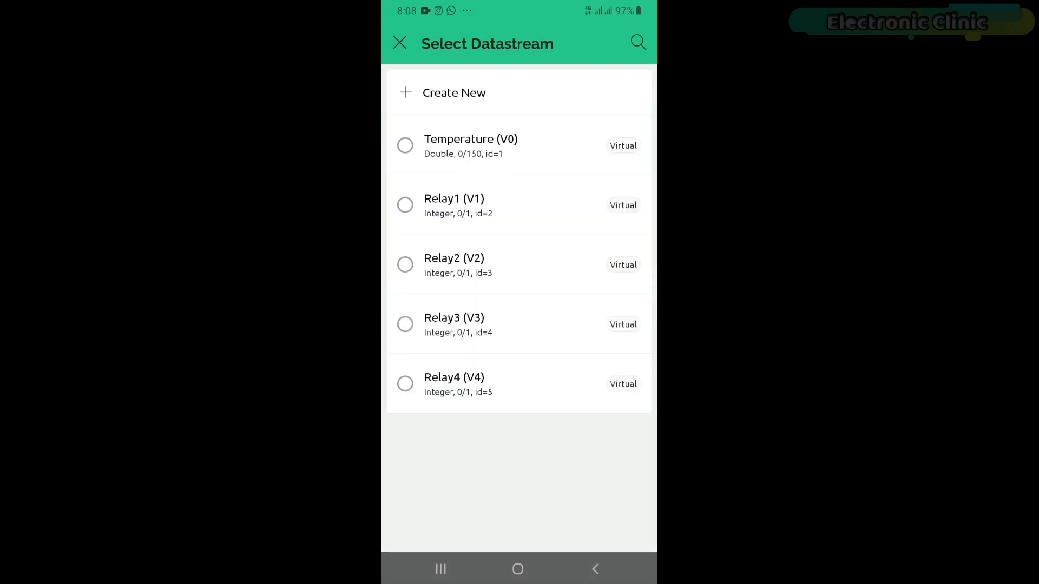
left_click(471, 146)
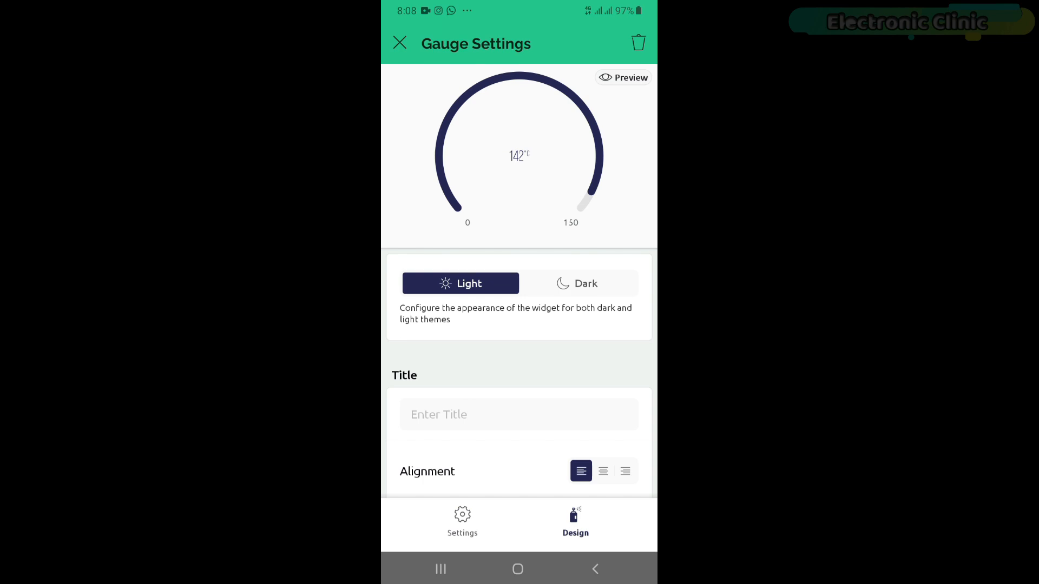
Step: Title the gauge 'Temperature', set its value text to XXLarge, and return to the dashboard
left_click(518, 414)
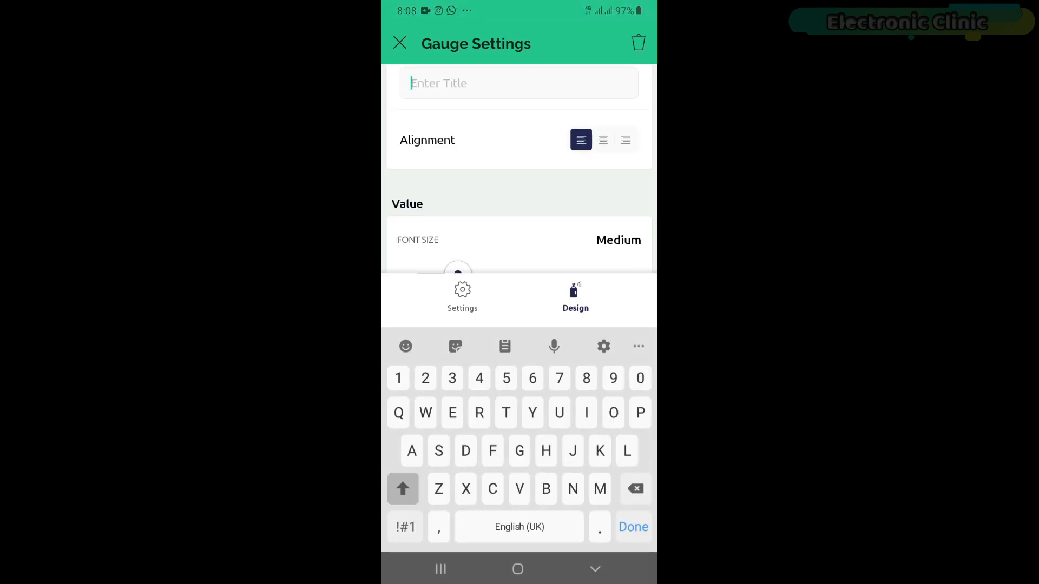
type("Temperatu")
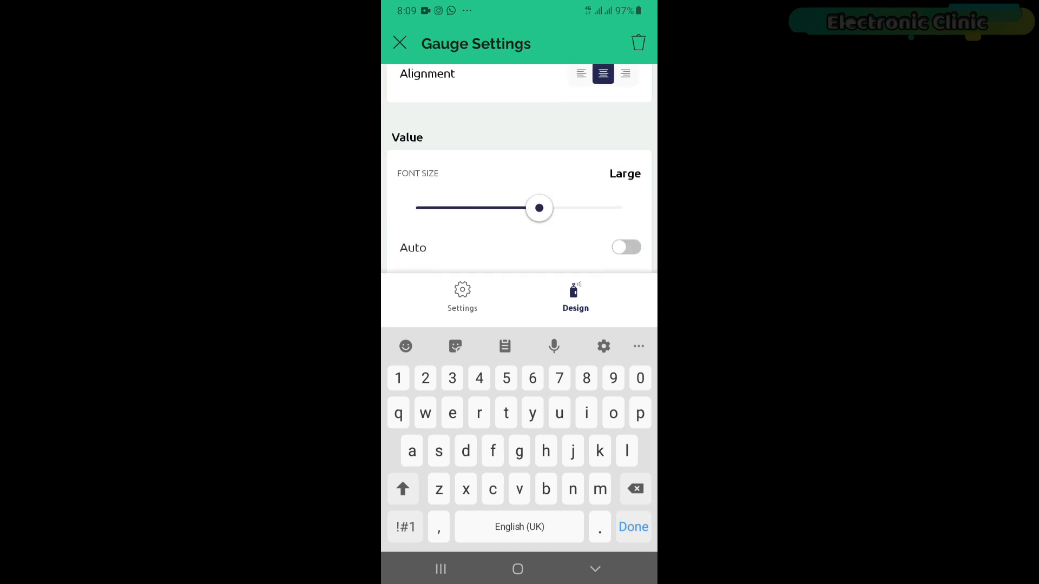
left_click_drag(539, 208, 621, 353)
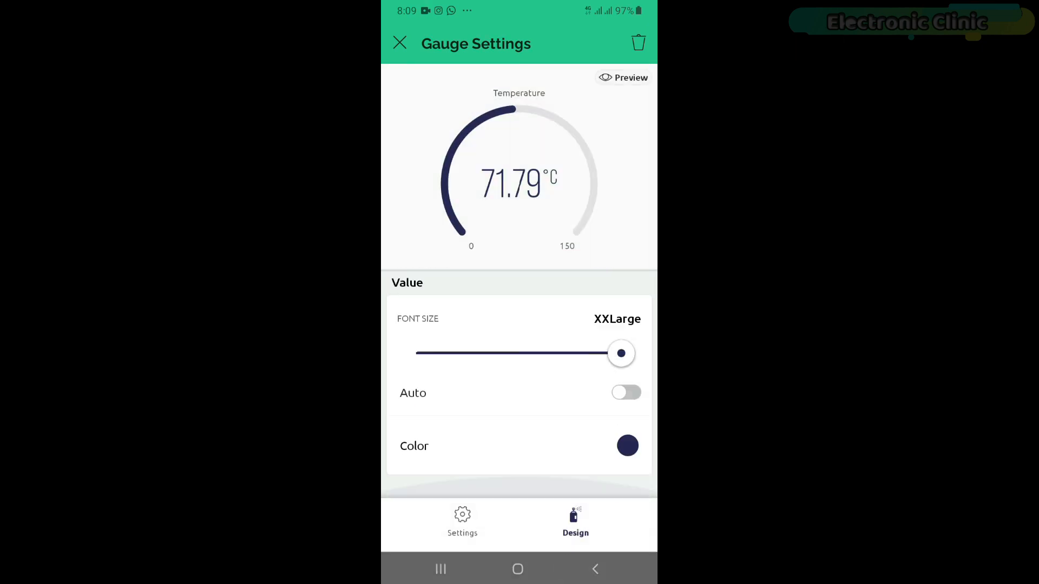
left_click(399, 42)
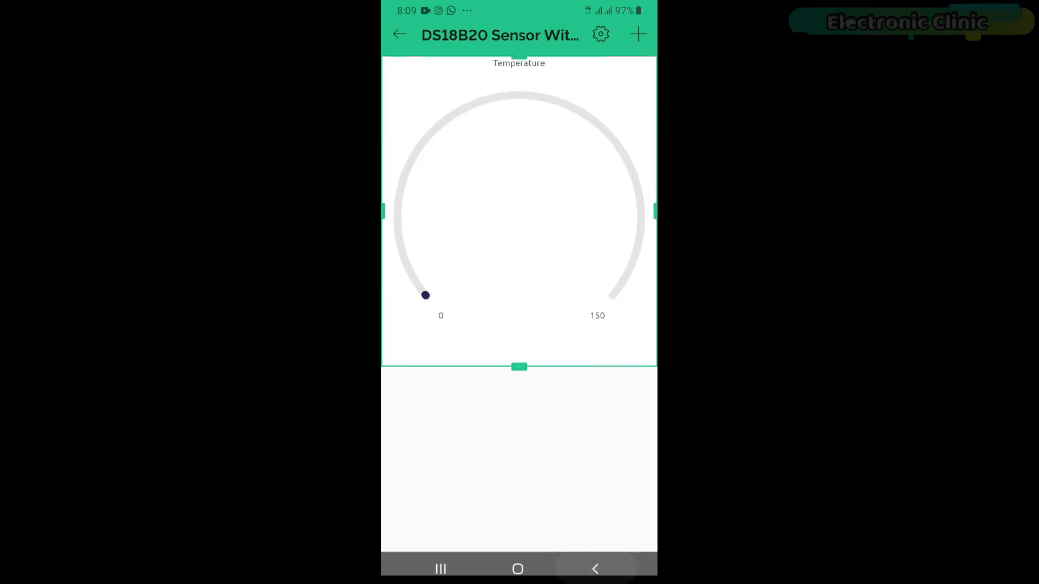
left_click(638, 35)
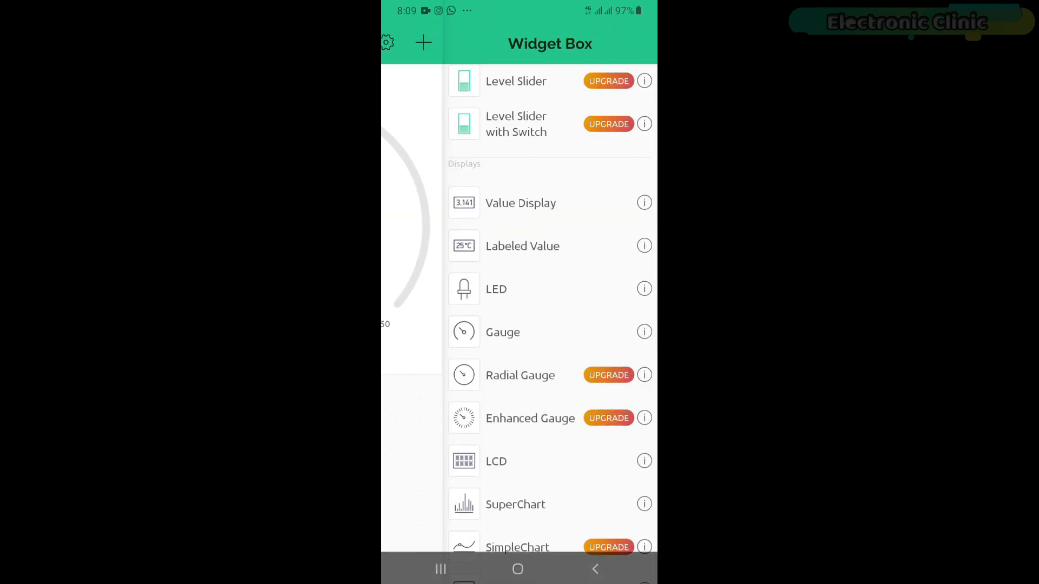
Step: Add a button widget and link it to the Relay1 (V1) datastream
left_click(397, 44)
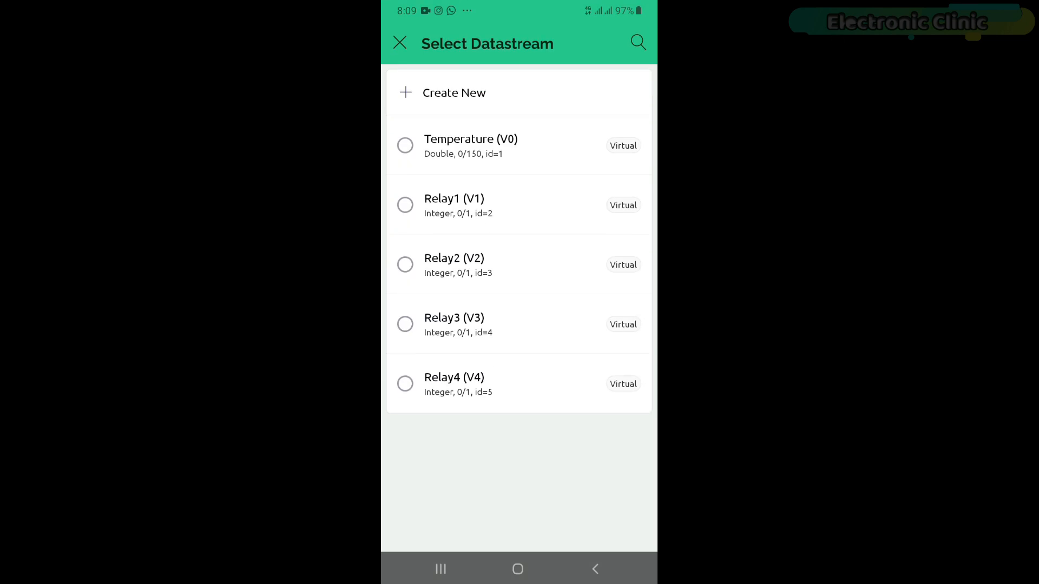
left_click(471, 146)
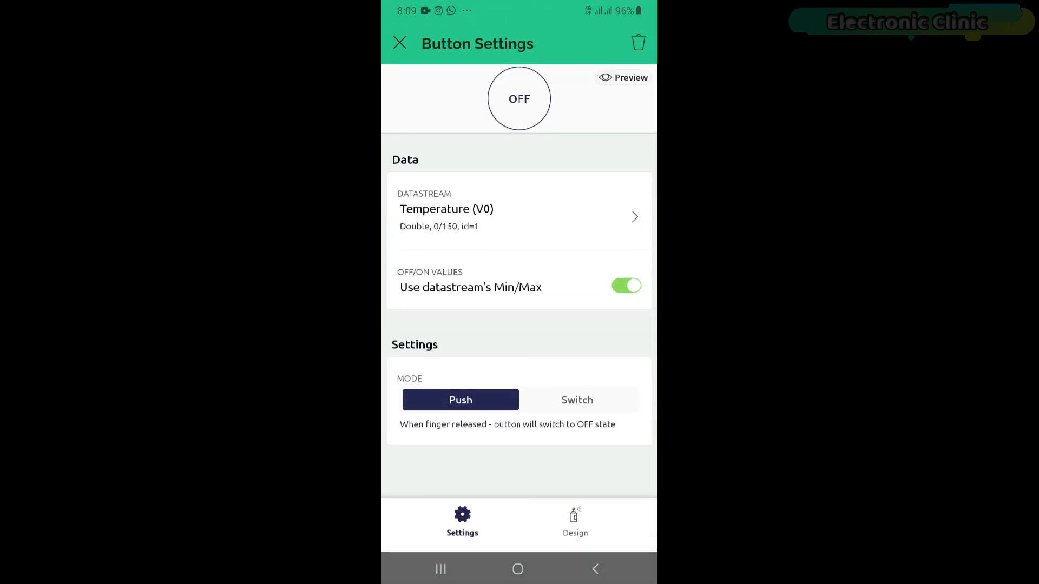
left_click(519, 216)
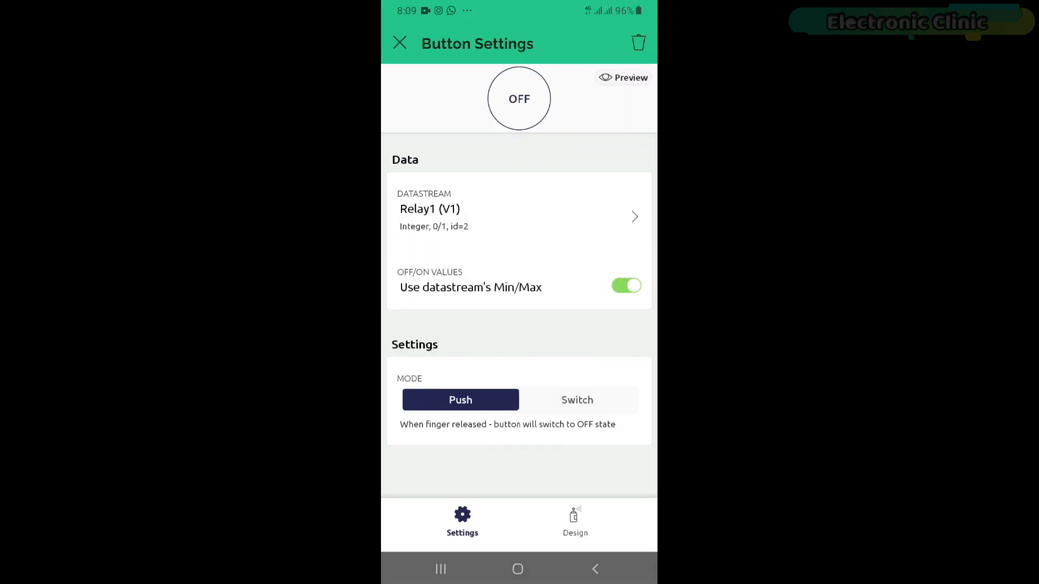